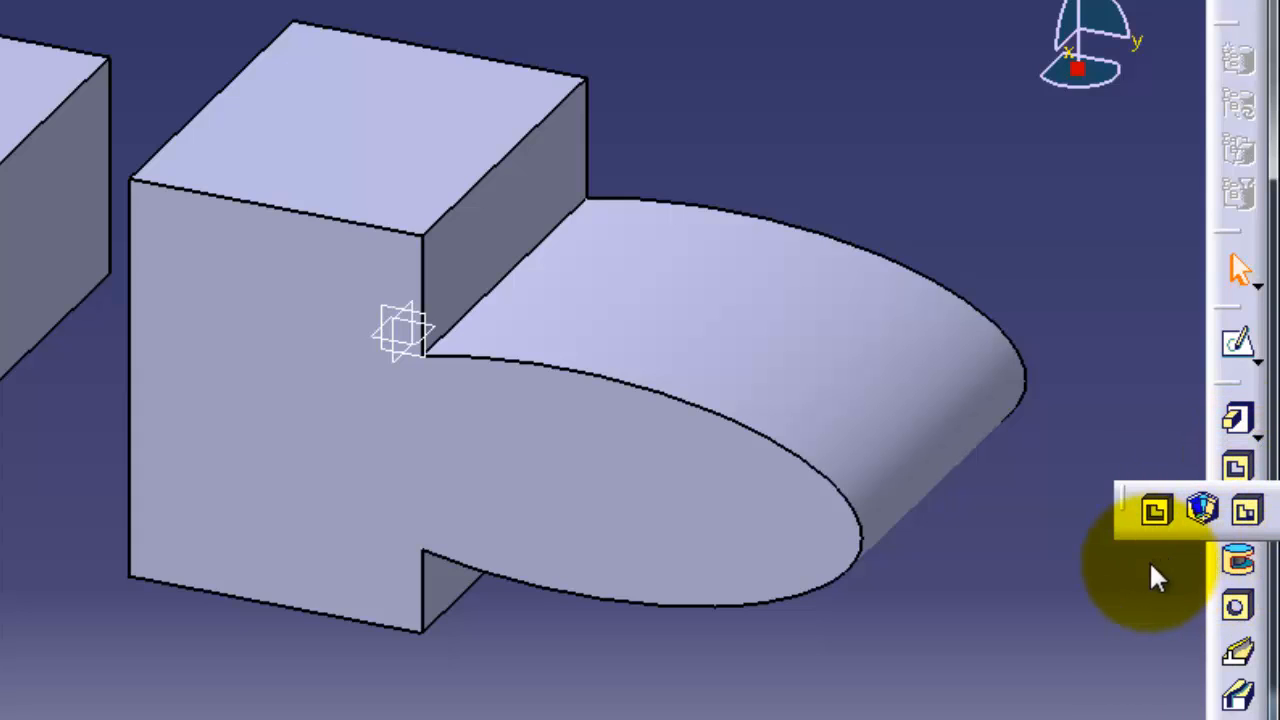
mouse_move(200, 375)
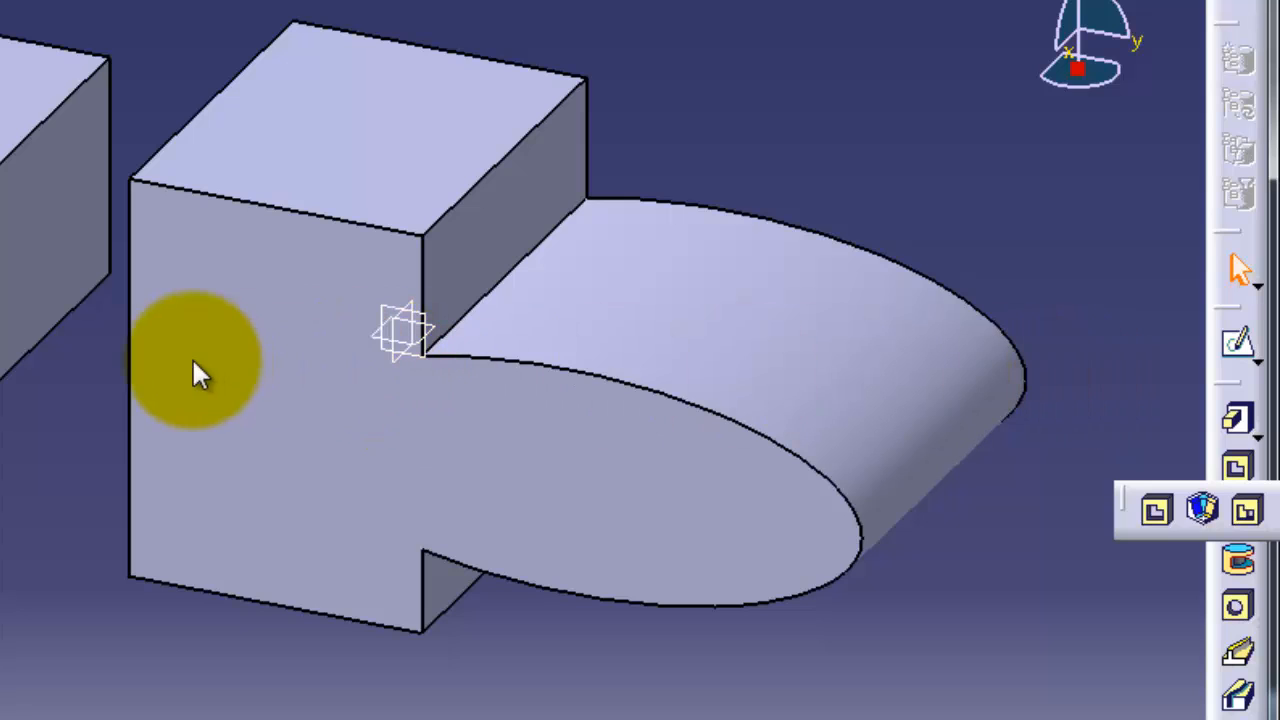
mouse_move(370, 310)
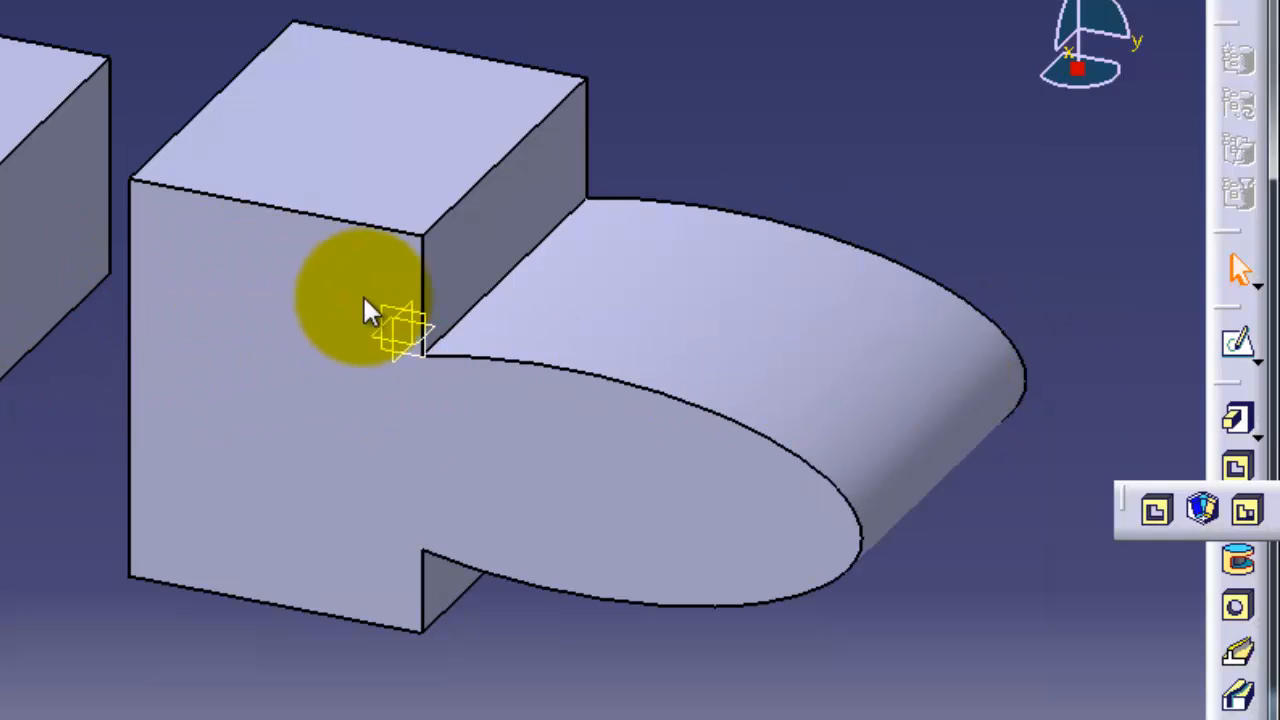
mouse_move(730, 80)
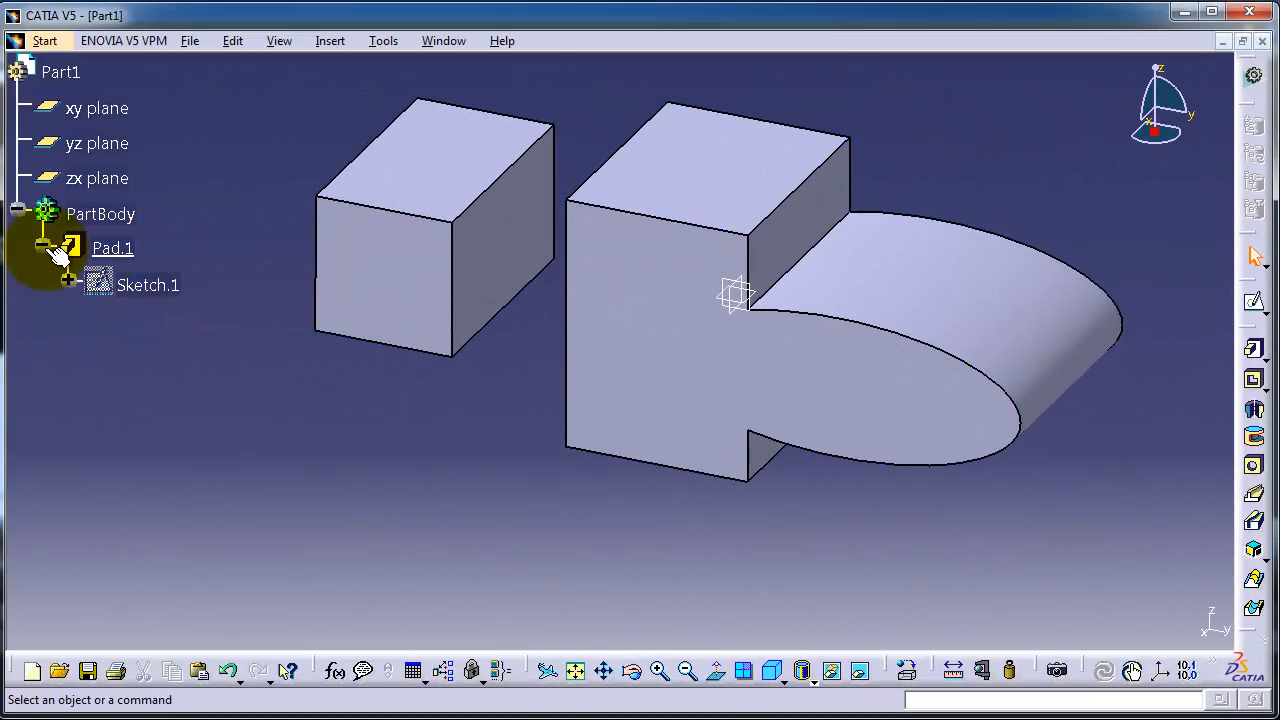
Inspect the pad feature's sketch contents in the specification tree.
click(112, 247)
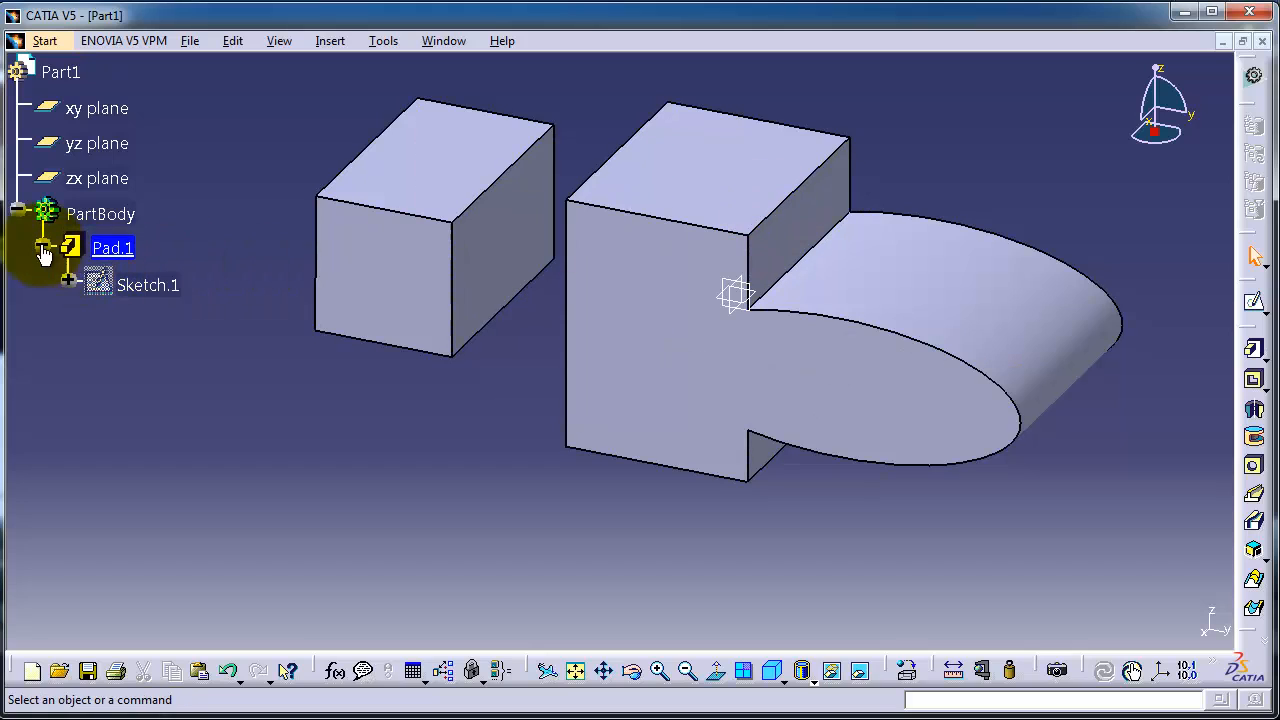
click(70, 285)
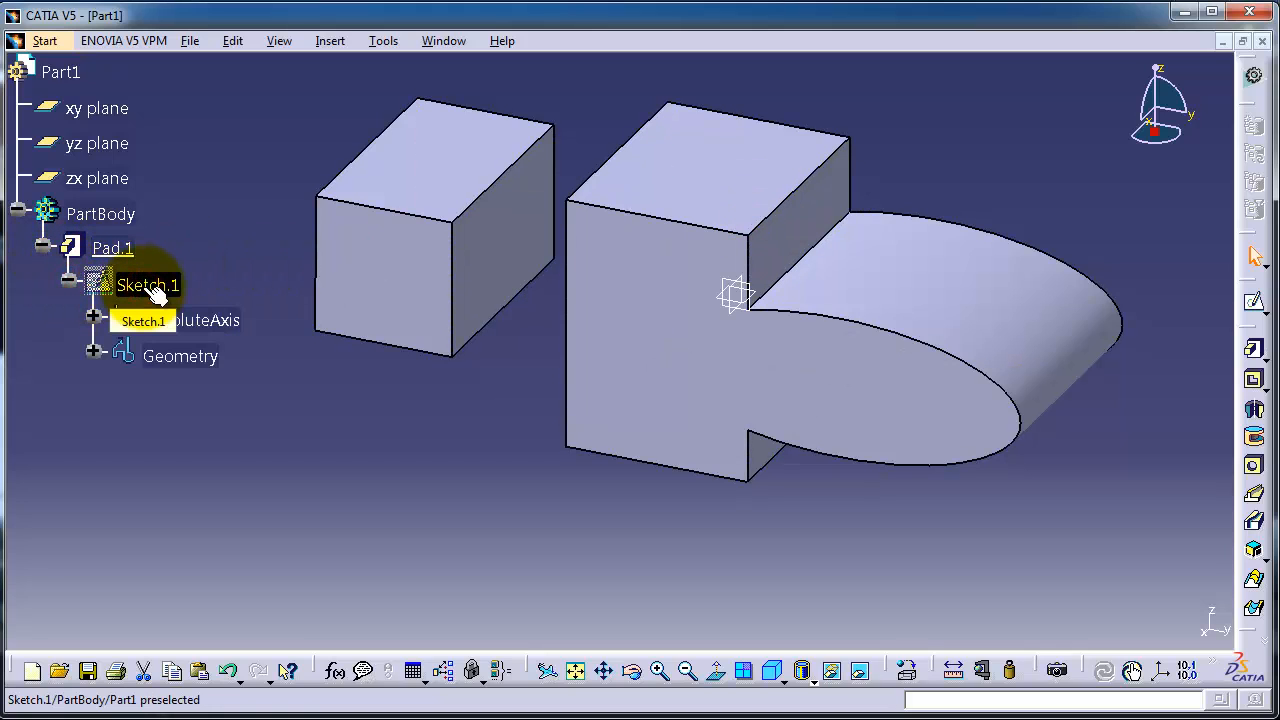
double_click(148, 285)
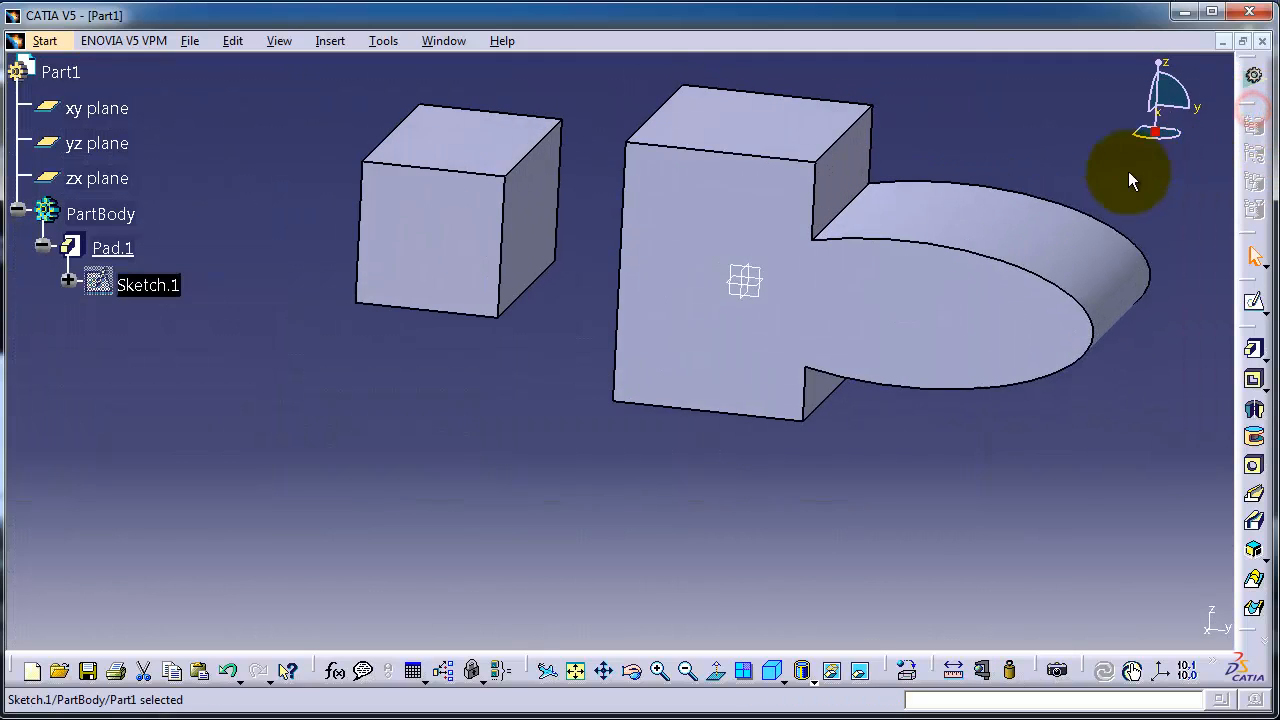
mouse_move(665, 330)
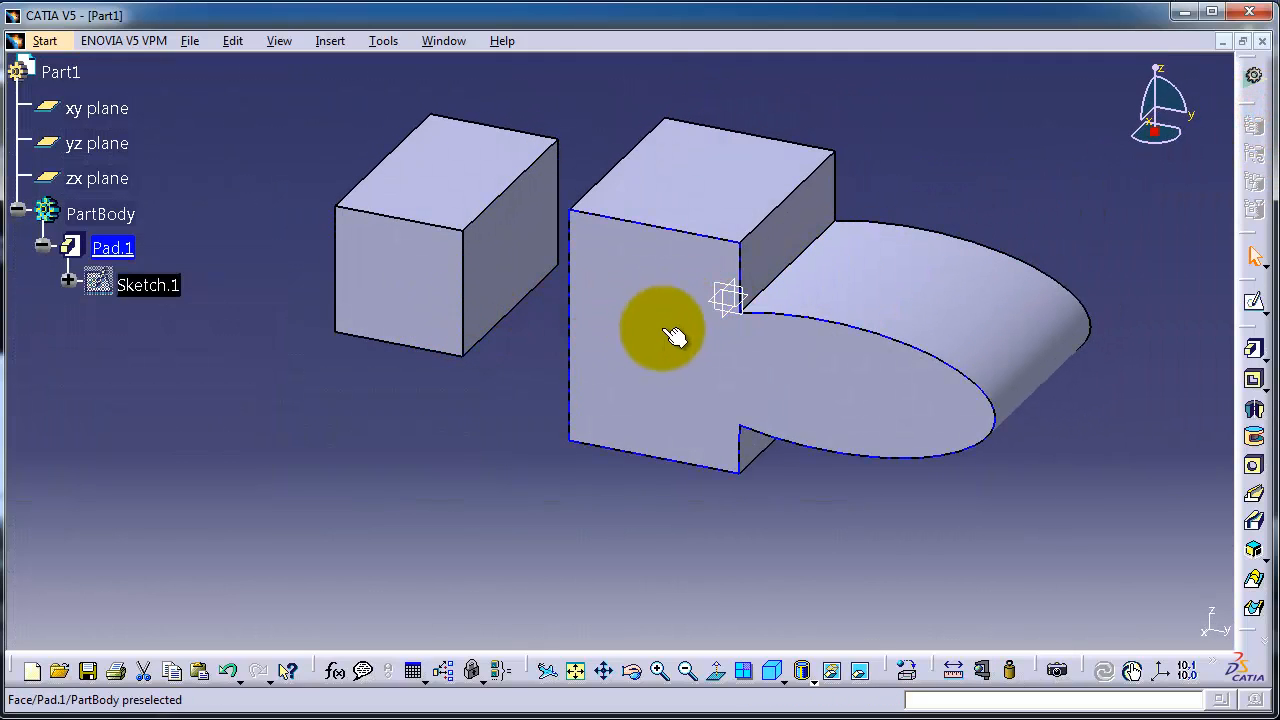
mouse_move(390, 325)
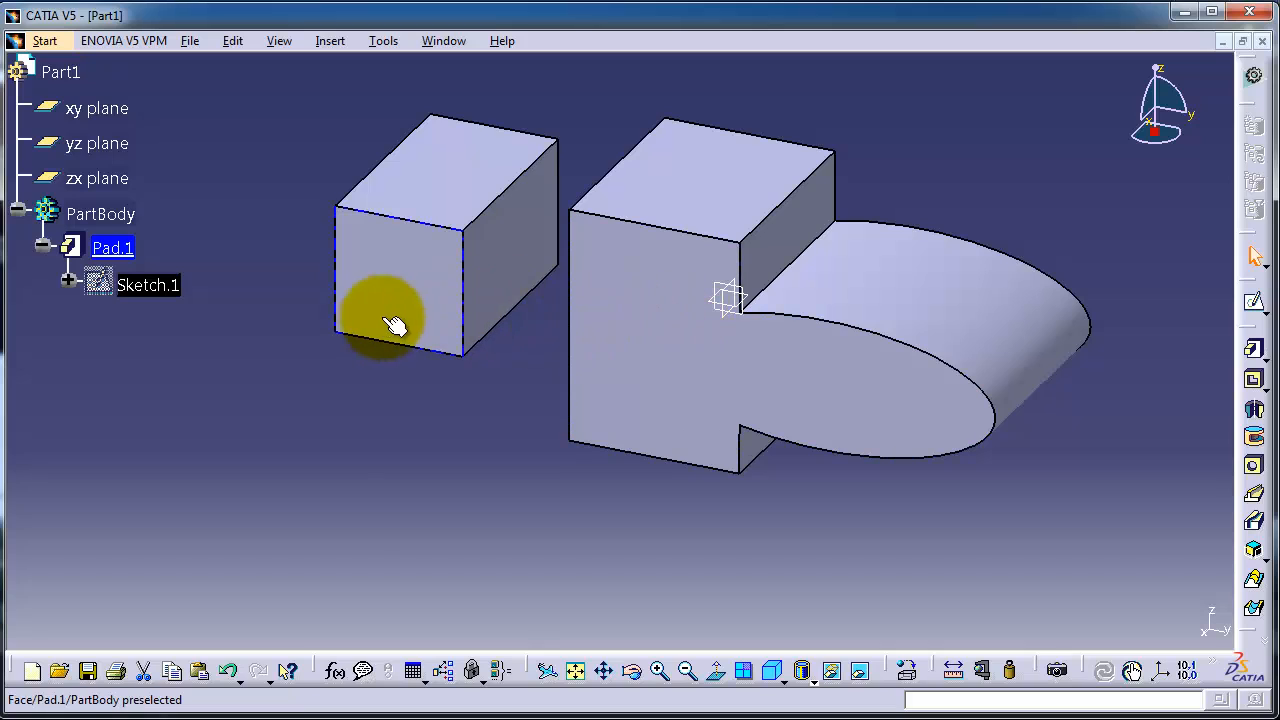
mouse_move(425, 315)
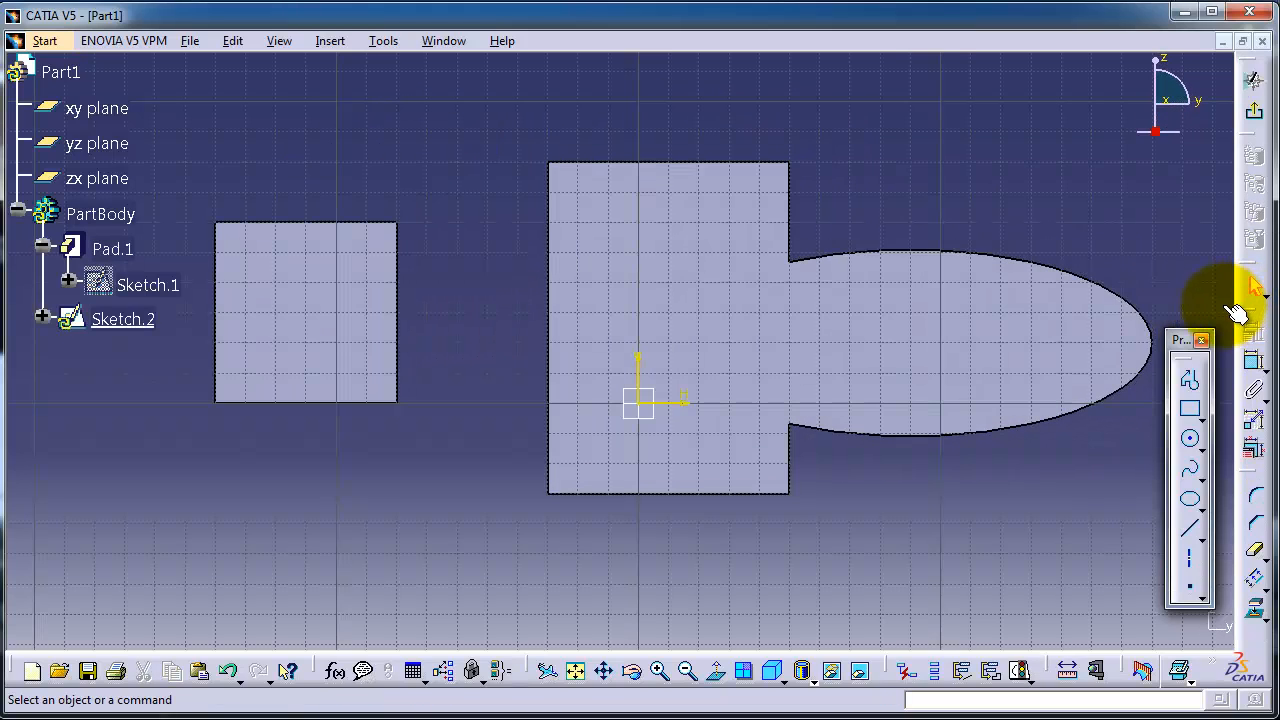
Draw the first circles, one in the small block and one in the tall block.
click(1190, 438)
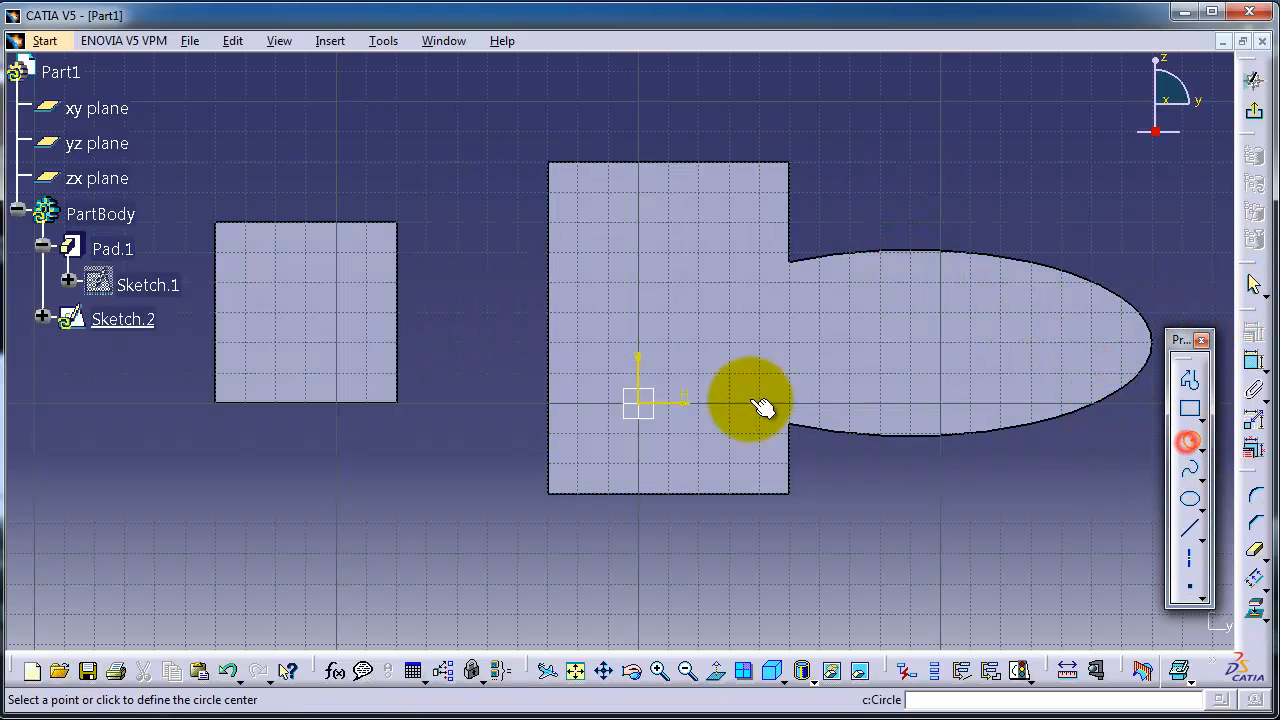
click(750, 407)
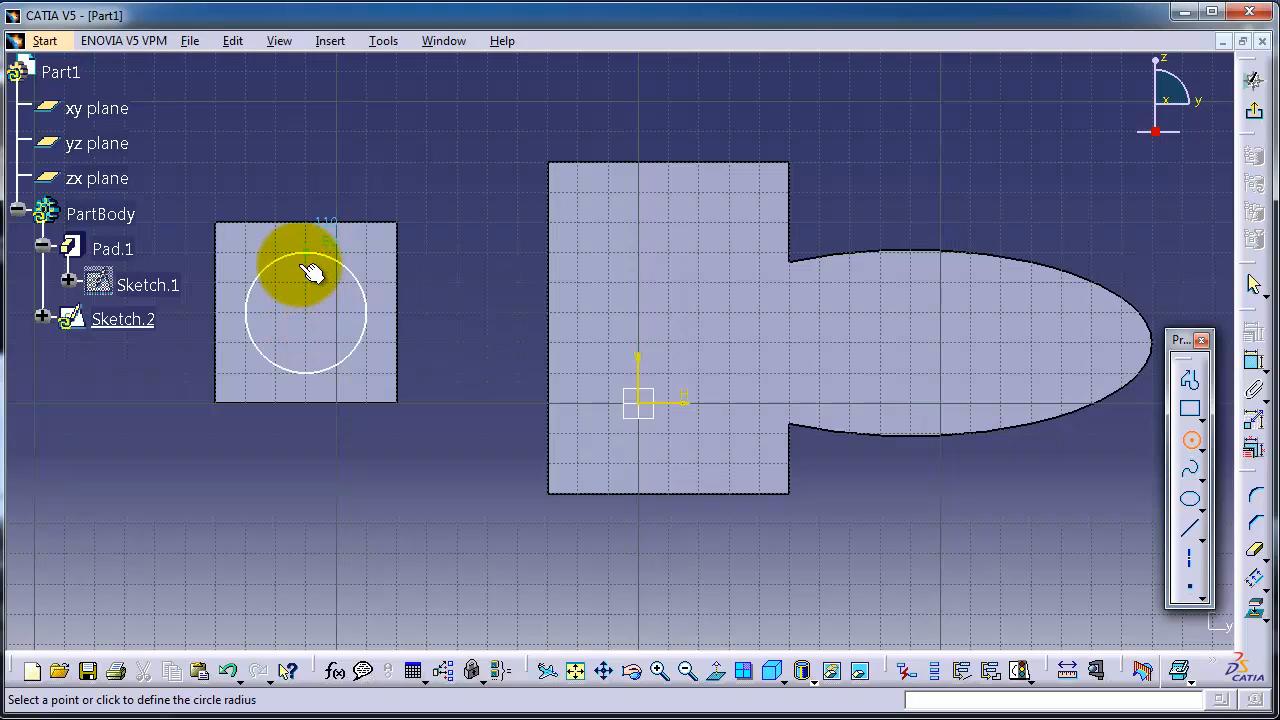
click(1190, 408)
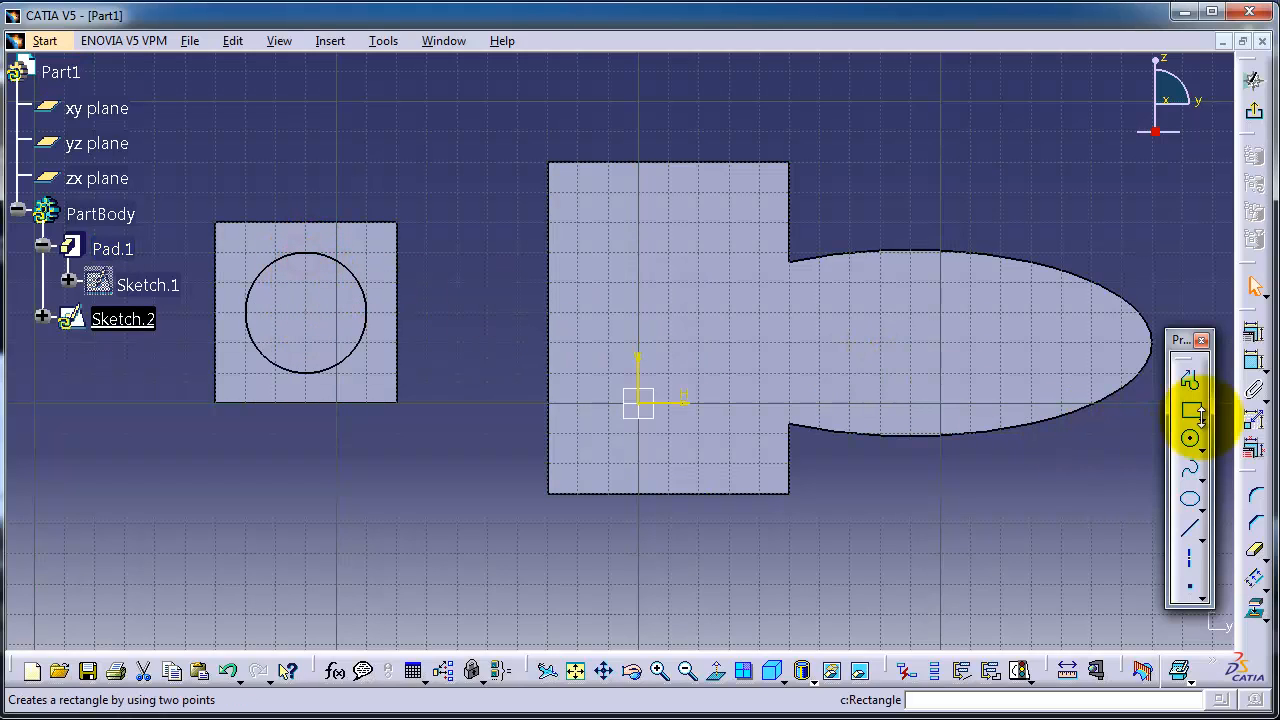
click(1190, 440)
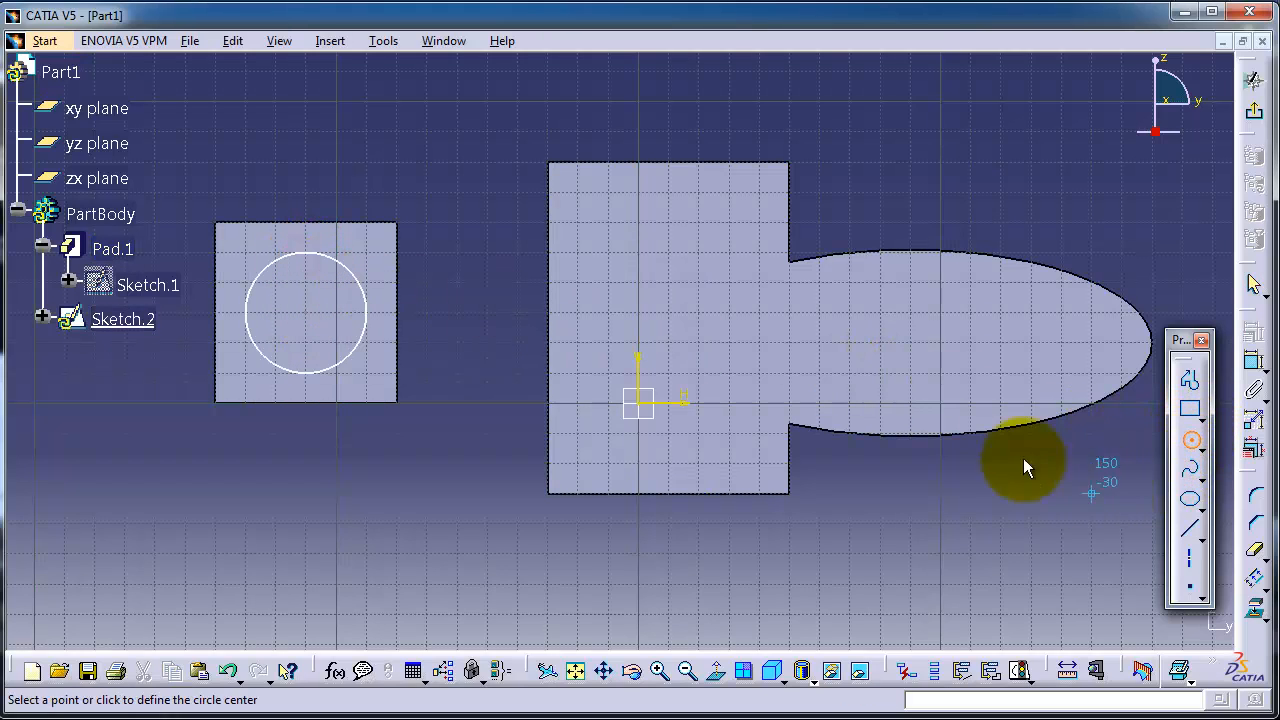
click(637, 192)
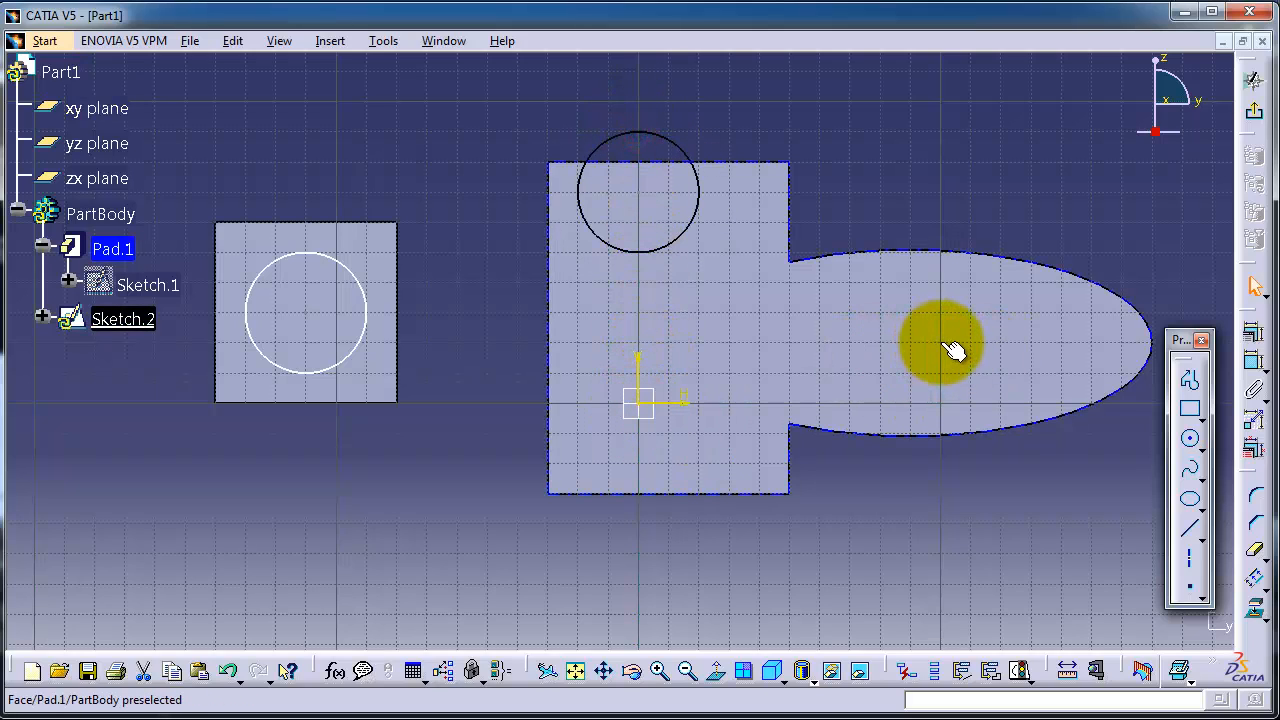
Draw the remaining circles on the rounded lobe and centred on the sketch origin.
click(1190, 440)
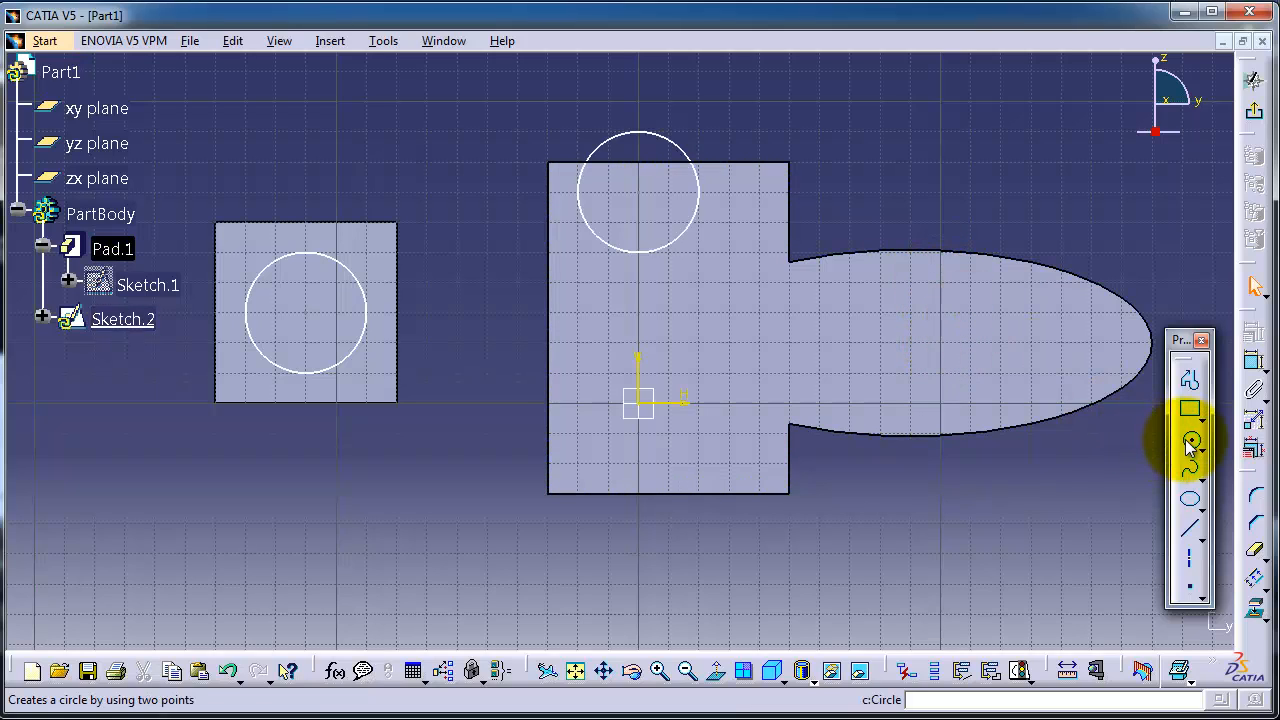
click(940, 290)
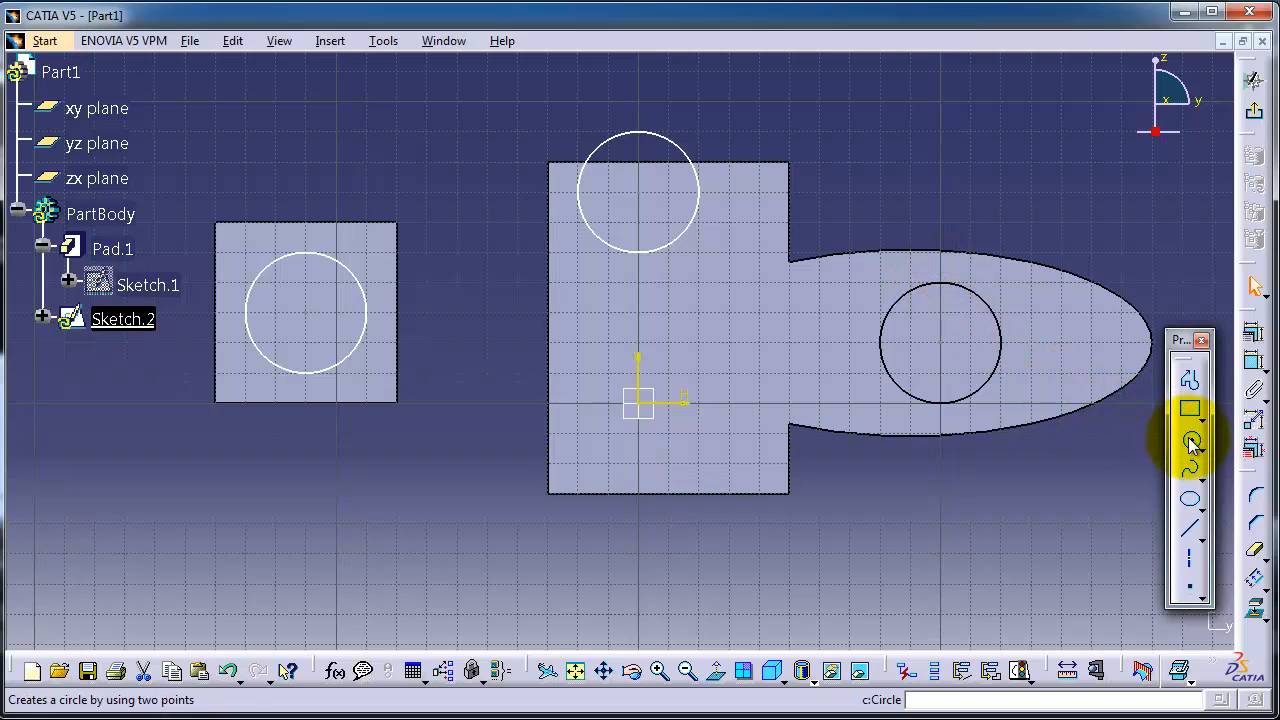
click(1191, 440)
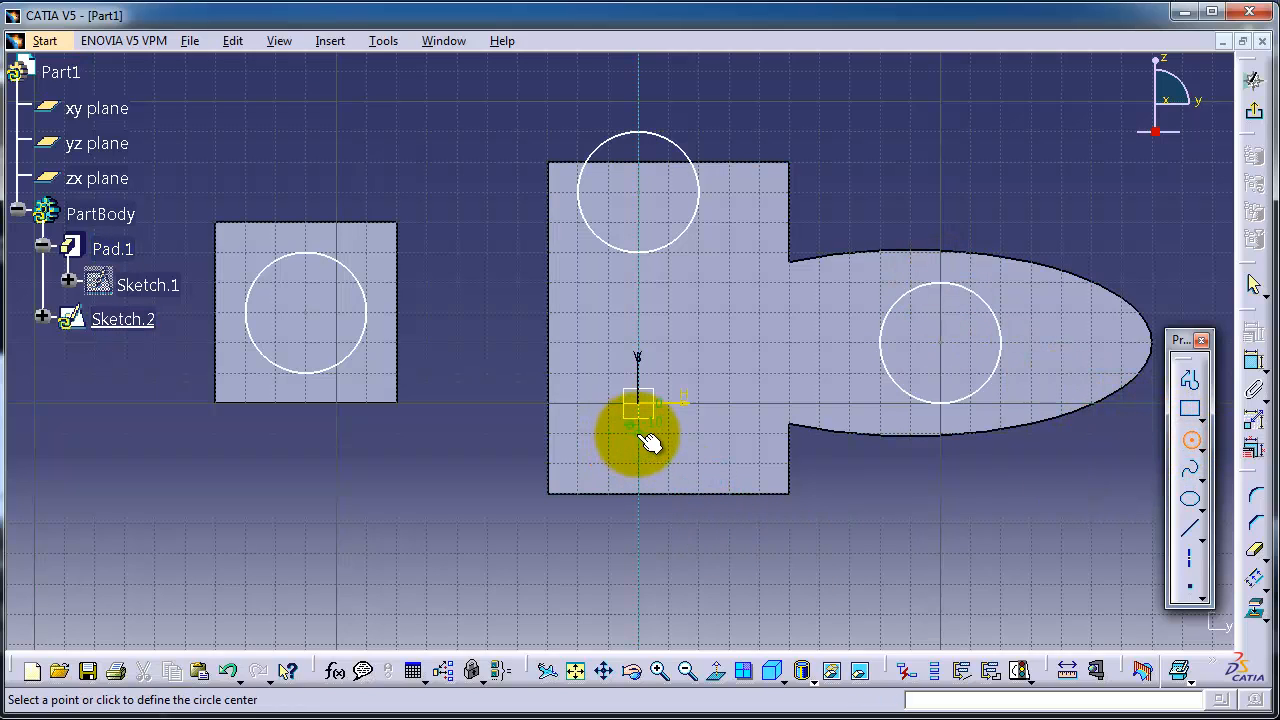
click(638, 405)
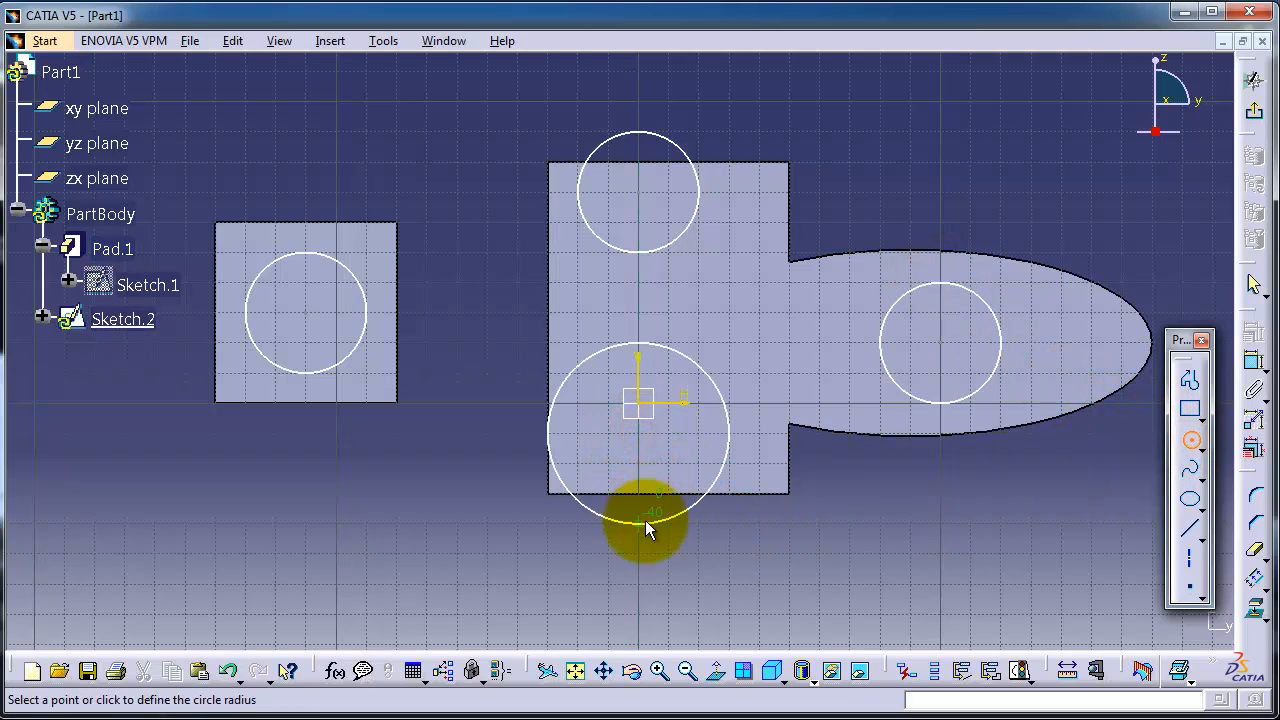
click(650, 490)
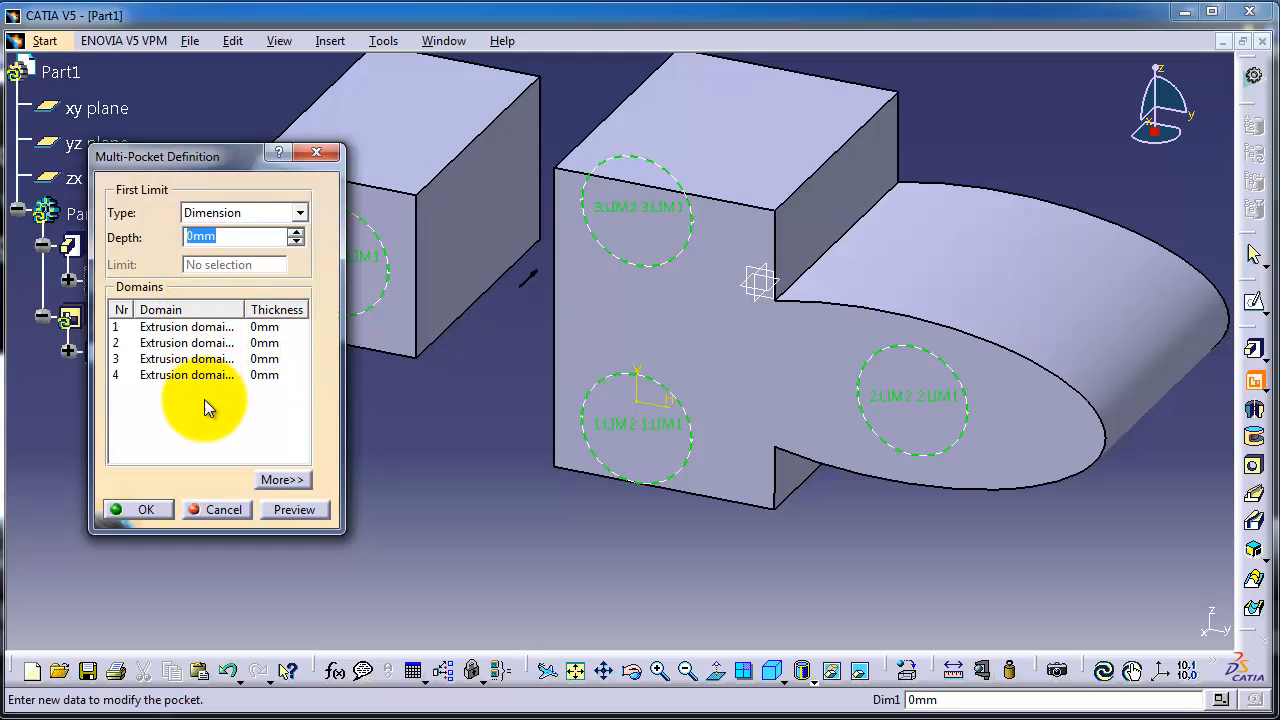
Move the Multi-Pocket dialog off the circles and select domain 1 for its 20 mm depth.
drag(157, 156, 510, 206)
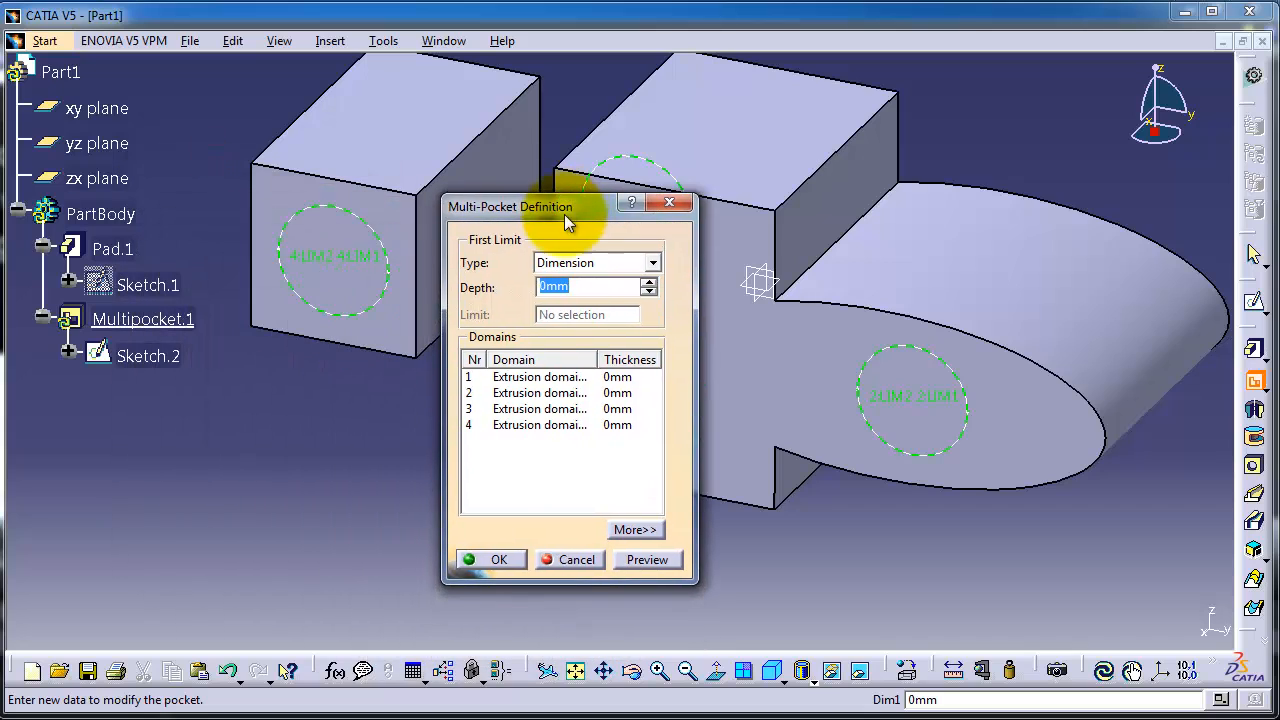
click(540, 377)
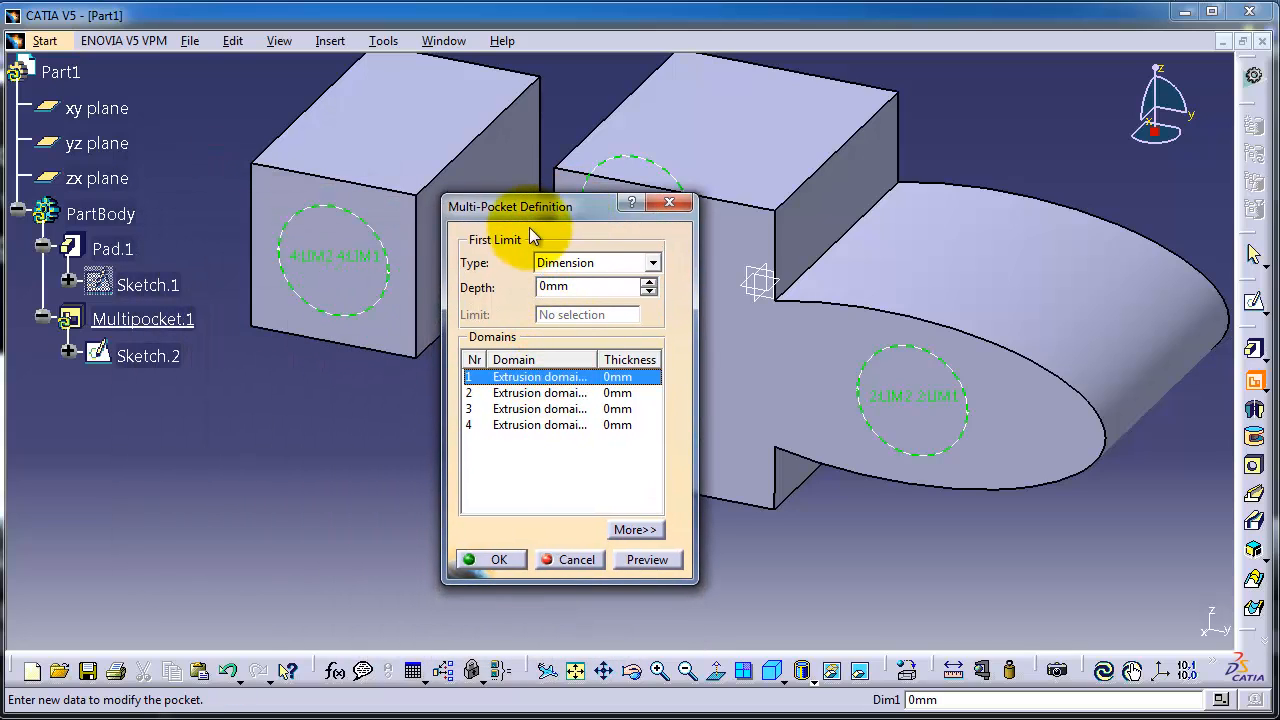
drag(510, 206, 283, 175)
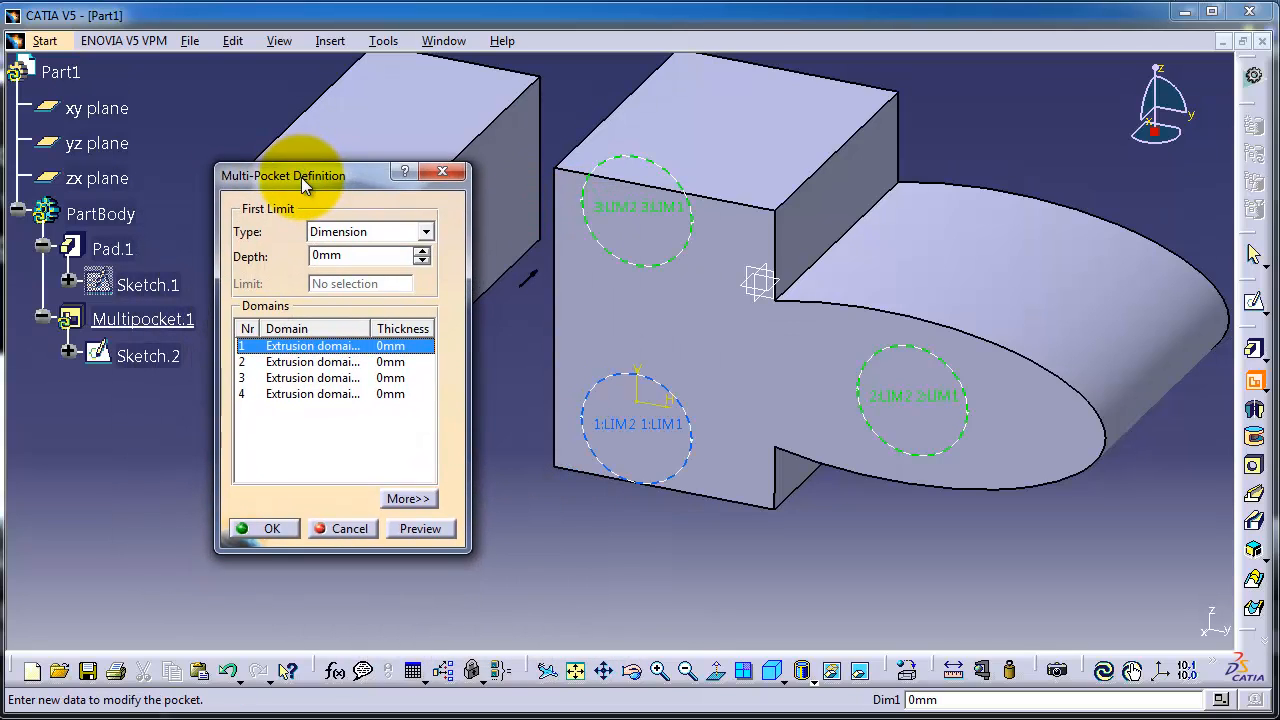
mouse_move(345, 347)
text(20)
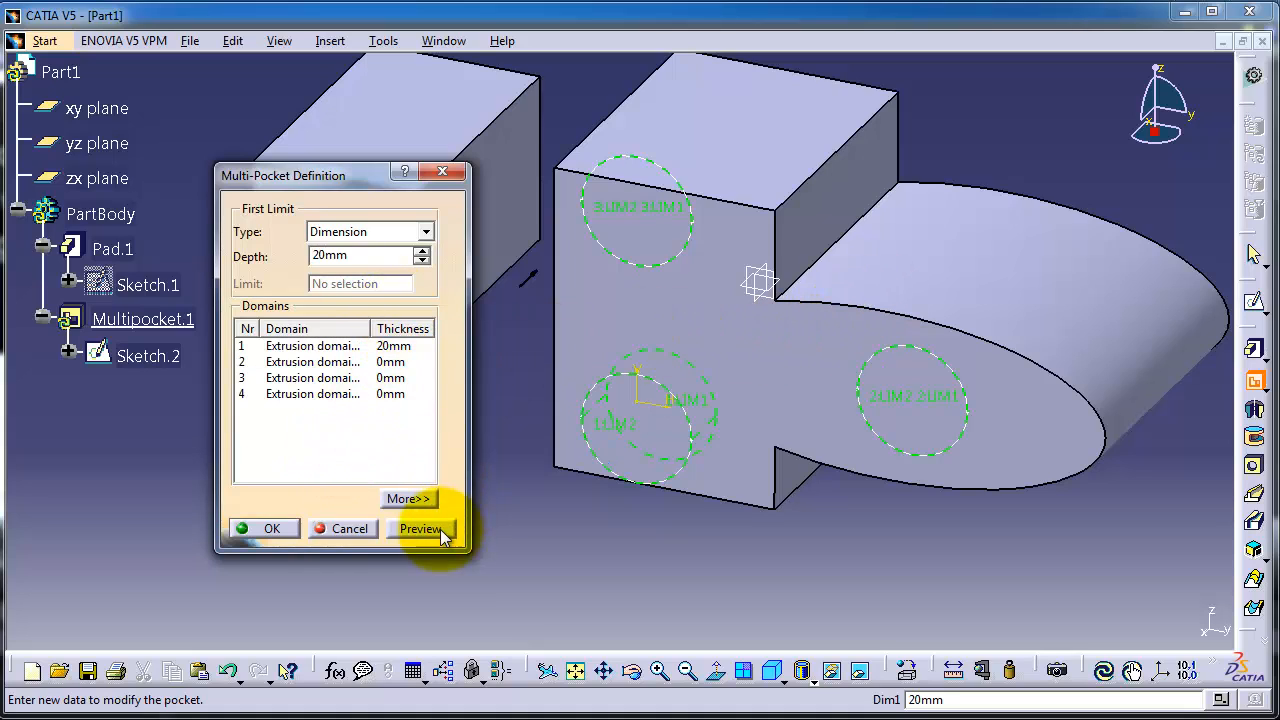
Preview the 20 mm first hole, then give domain 2 a 50 mm depth and preview.
click(420, 528)
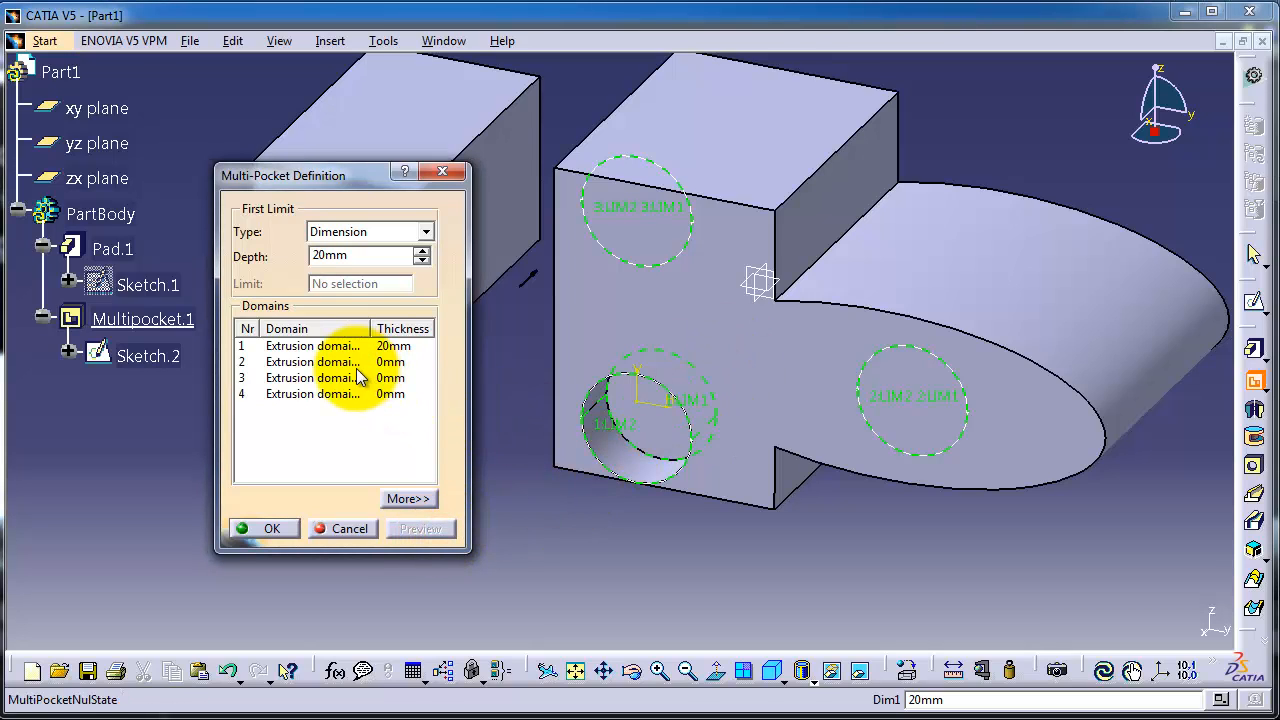
click(312, 361)
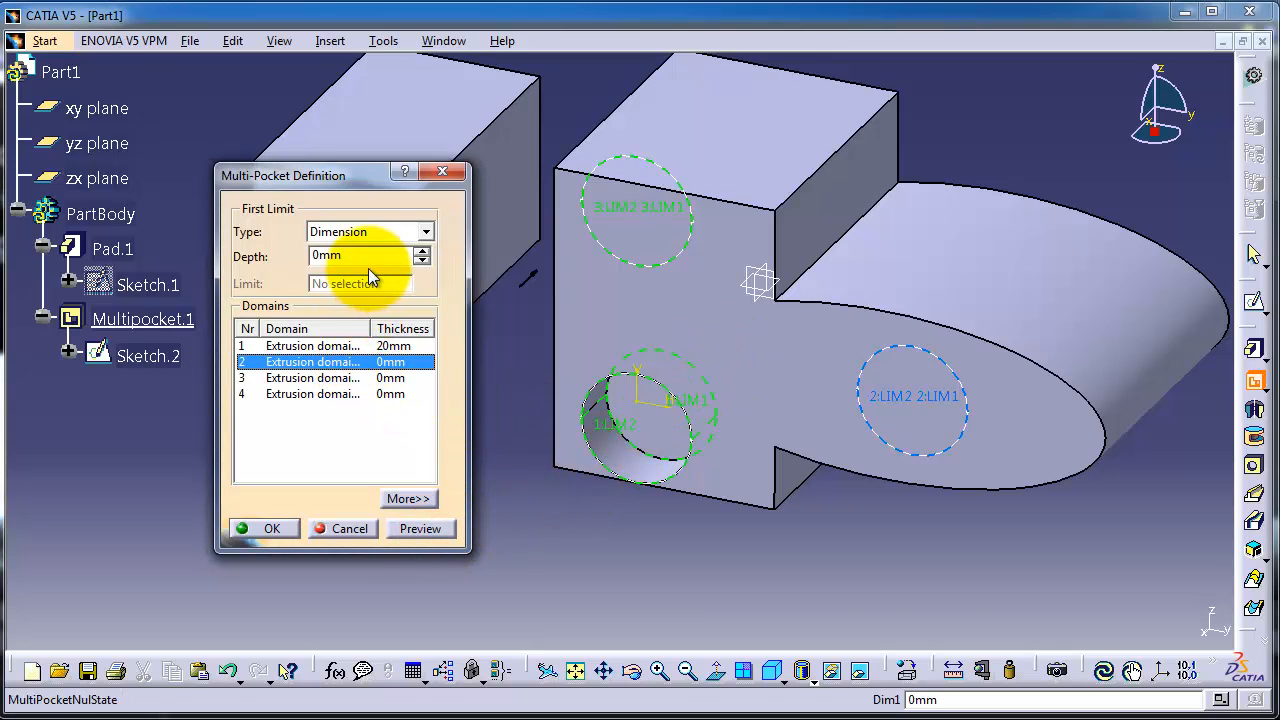
triple_click(360, 255)
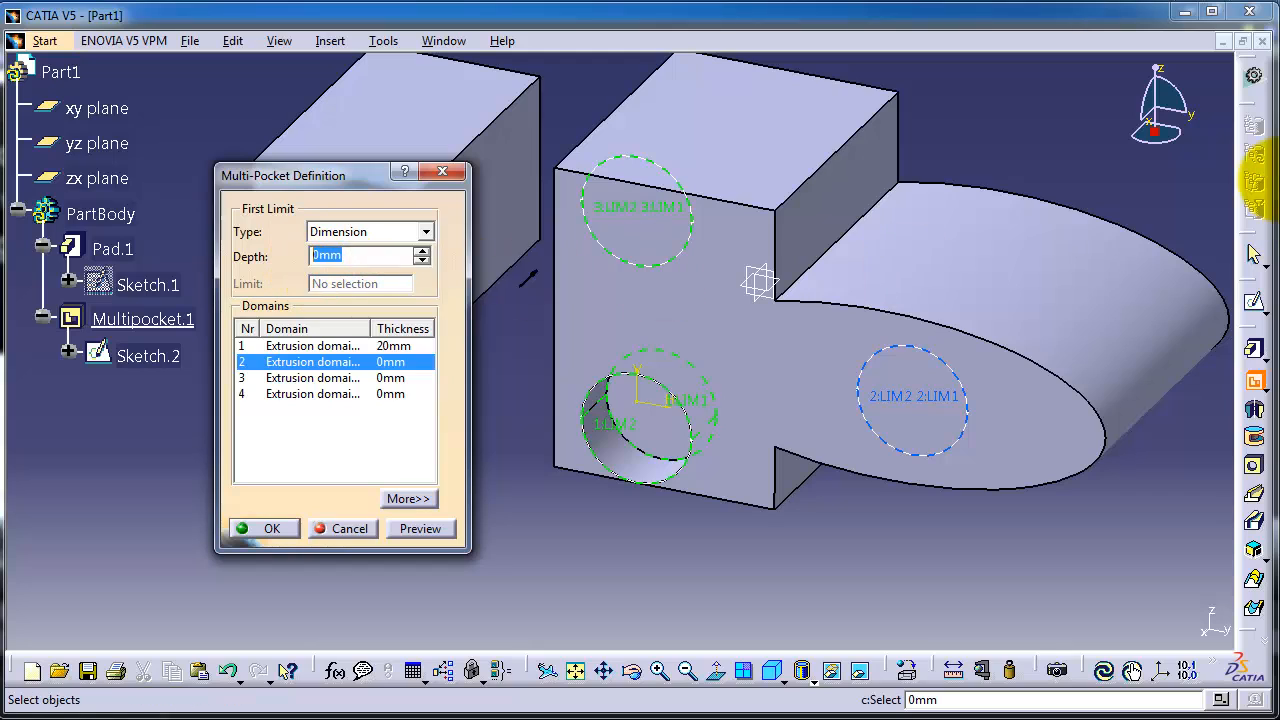
text(50)
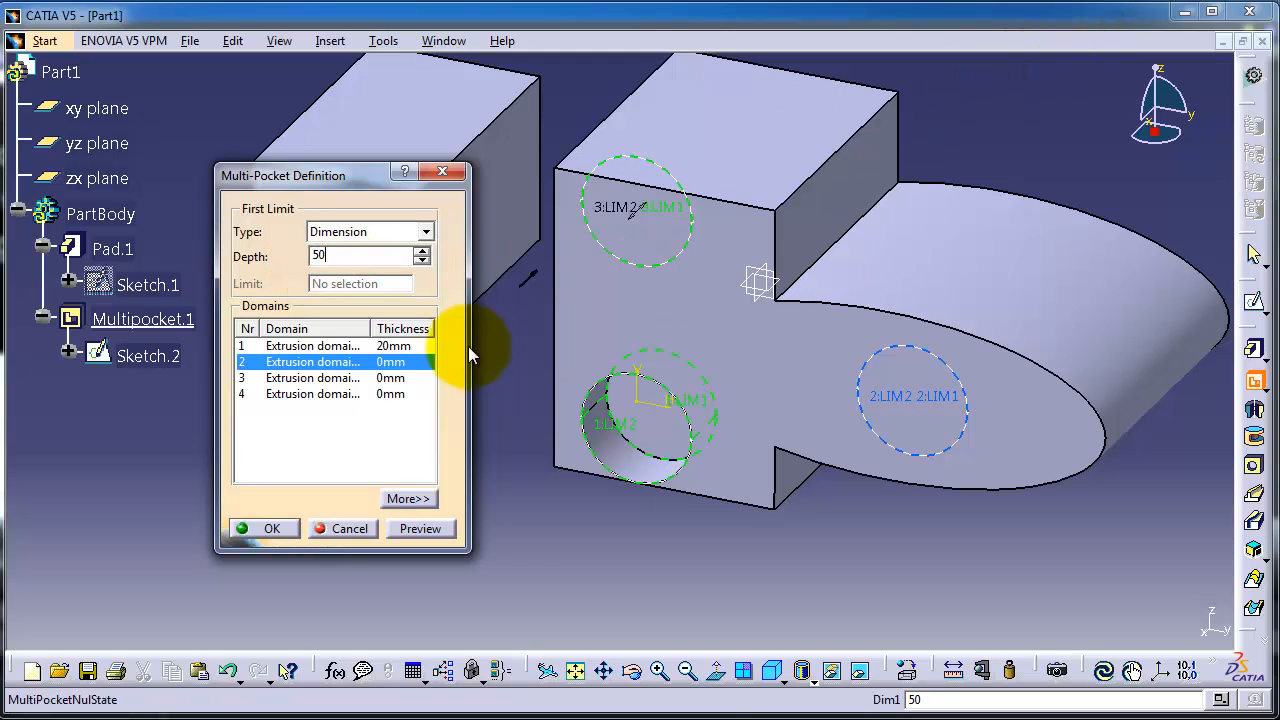
click(420, 528)
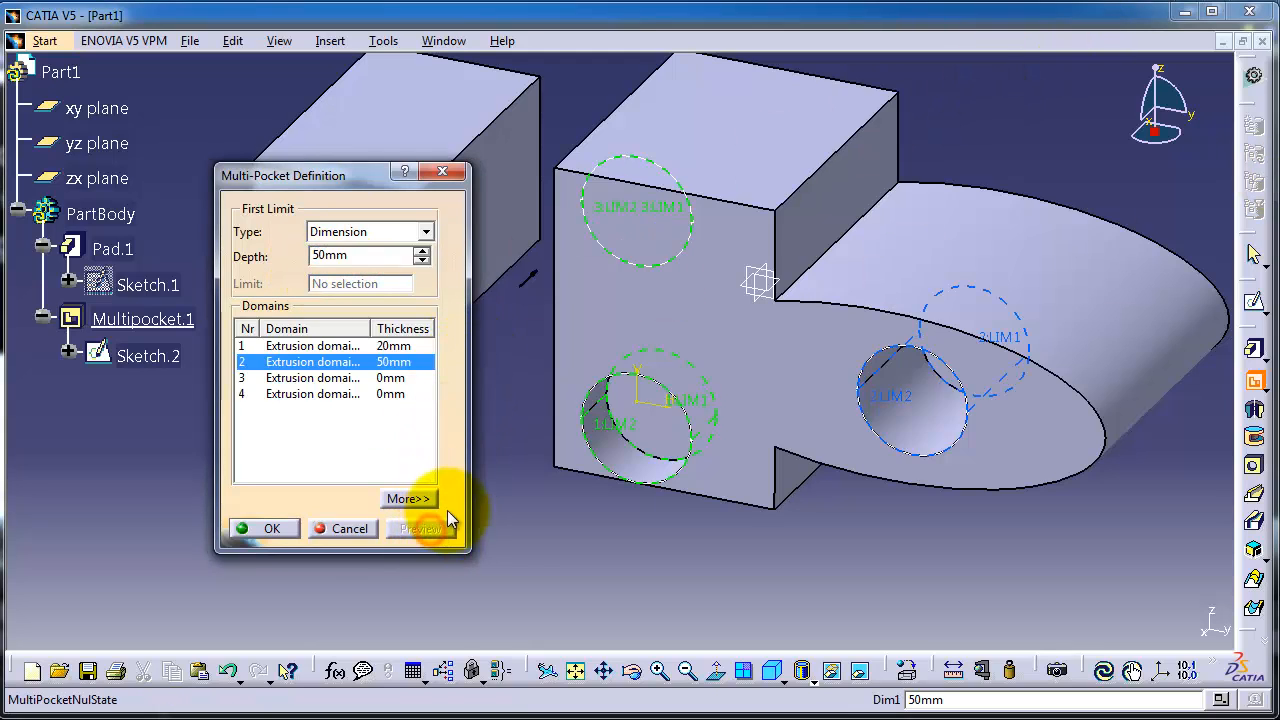
Give domain 3 a 100 mm depth and move the dialog away from the part.
click(310, 377)
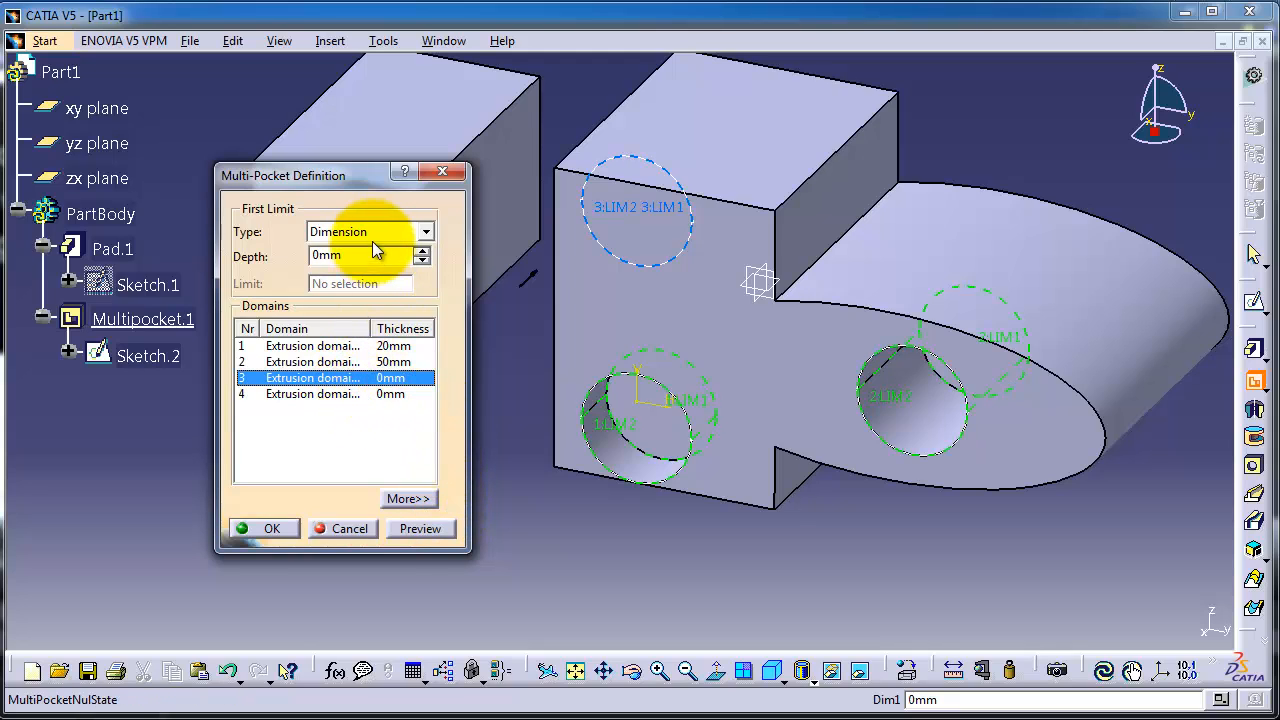
click(350, 256)
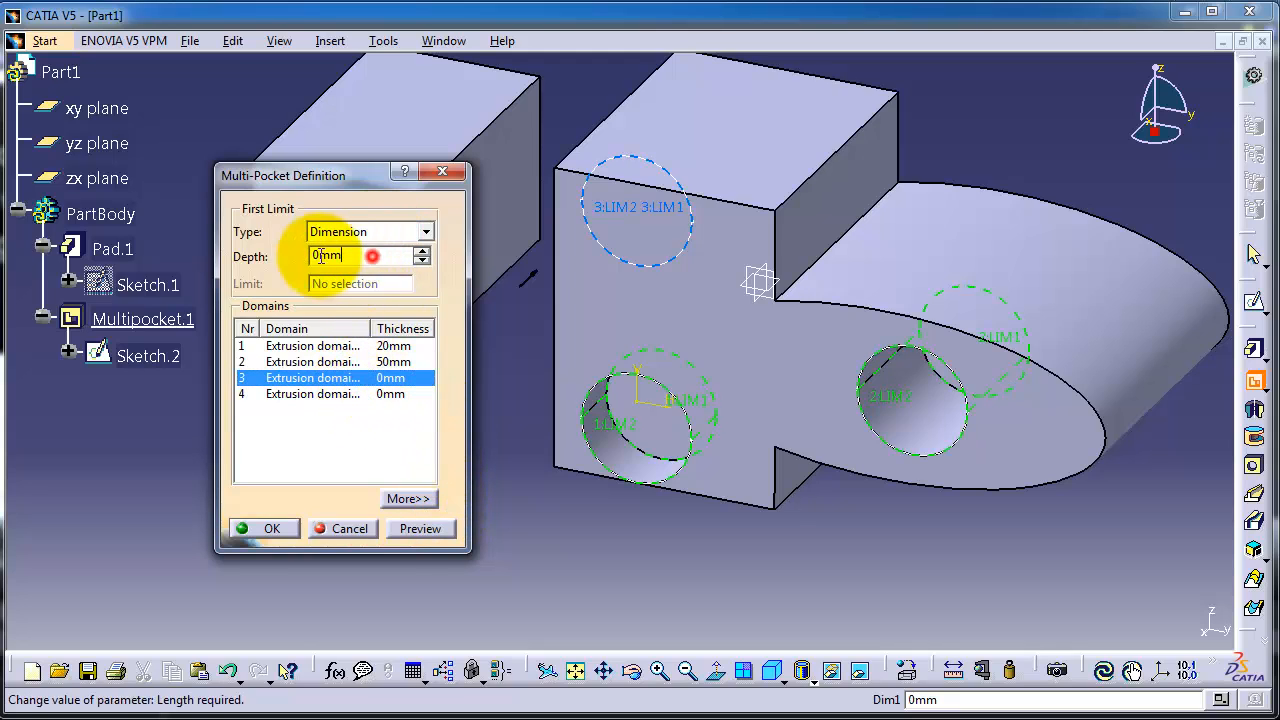
triple_click(355, 255)
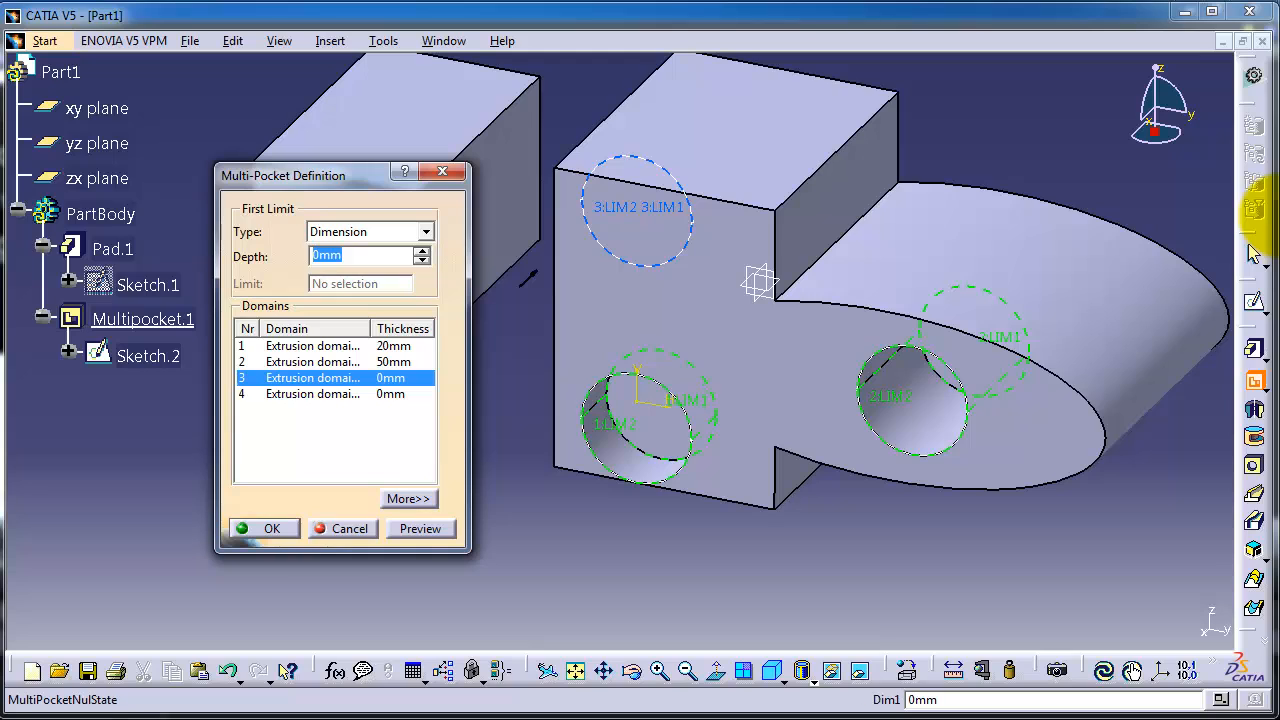
text(100)
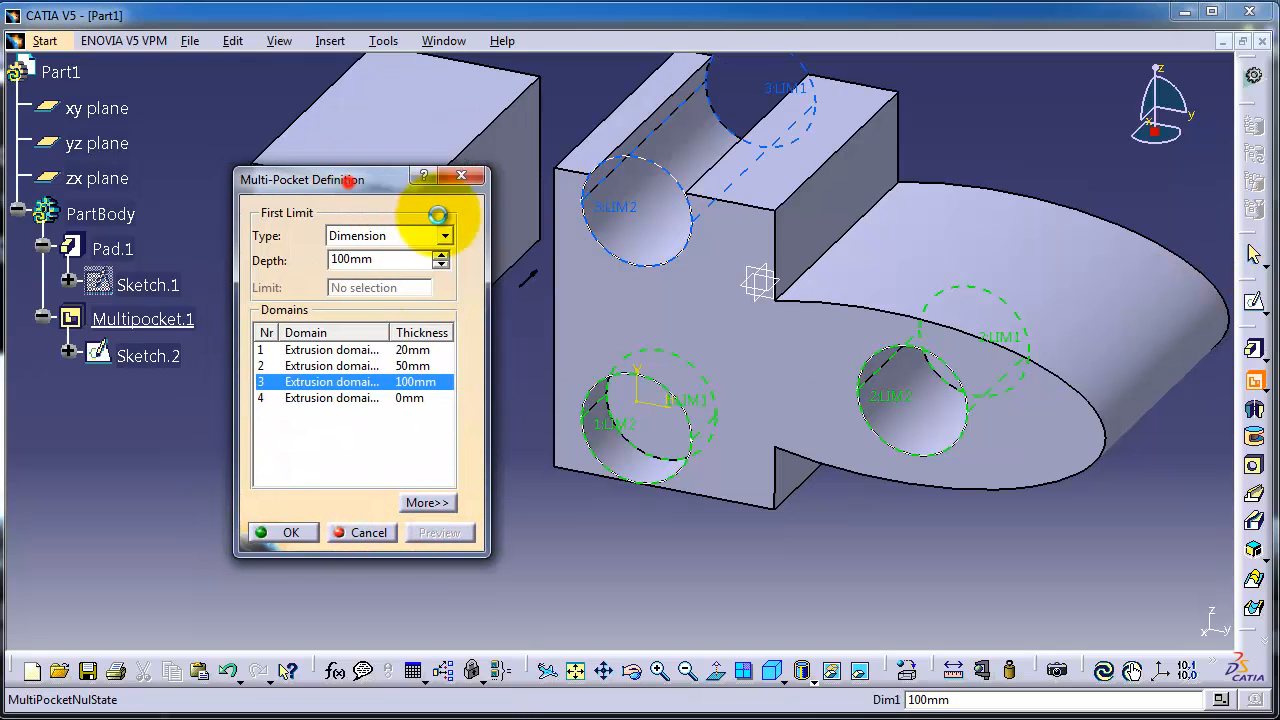
drag(300, 179, 855, 129)
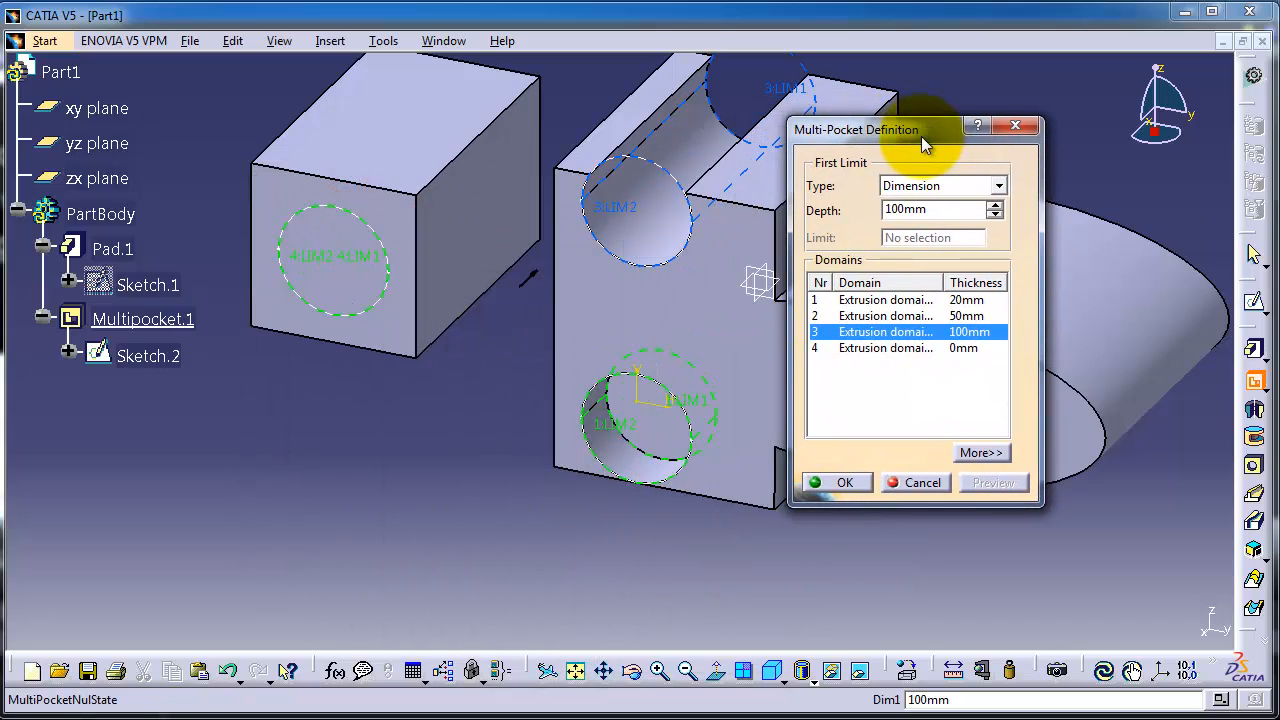
Enter 20 mm depth for domain 4 and confirm Multipocket.1 with OK.
click(885, 347)
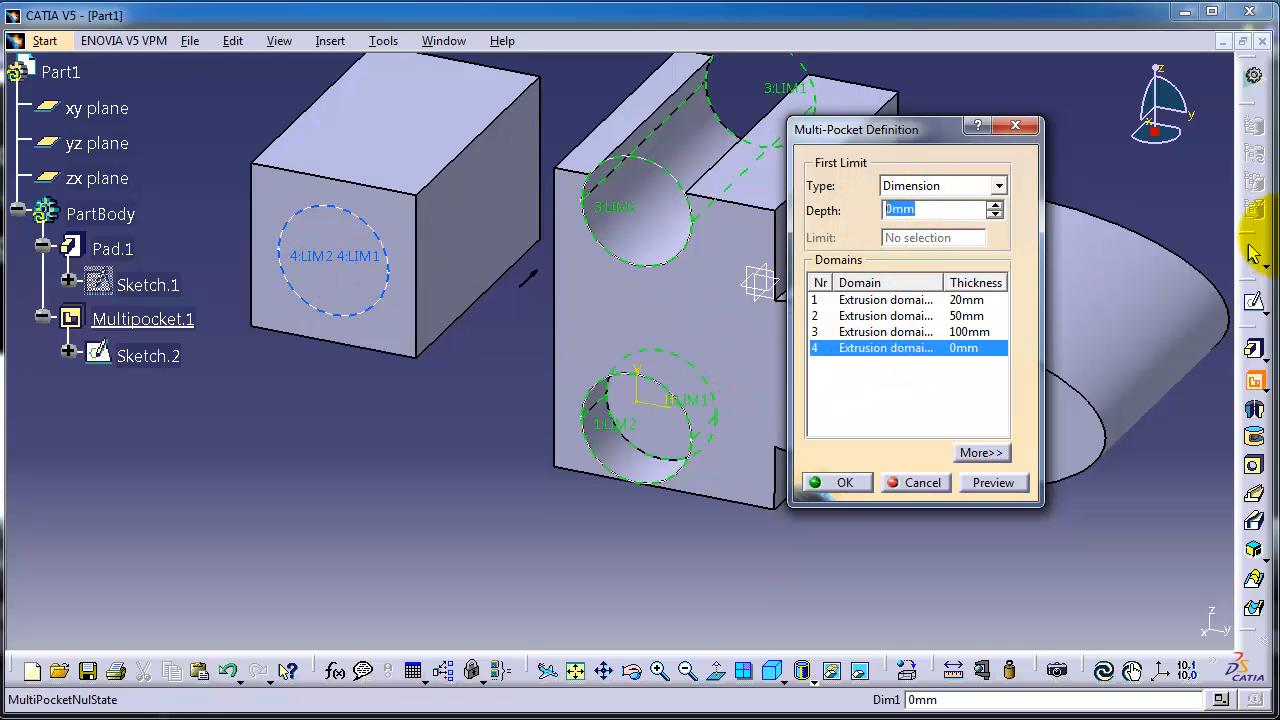
text(2)
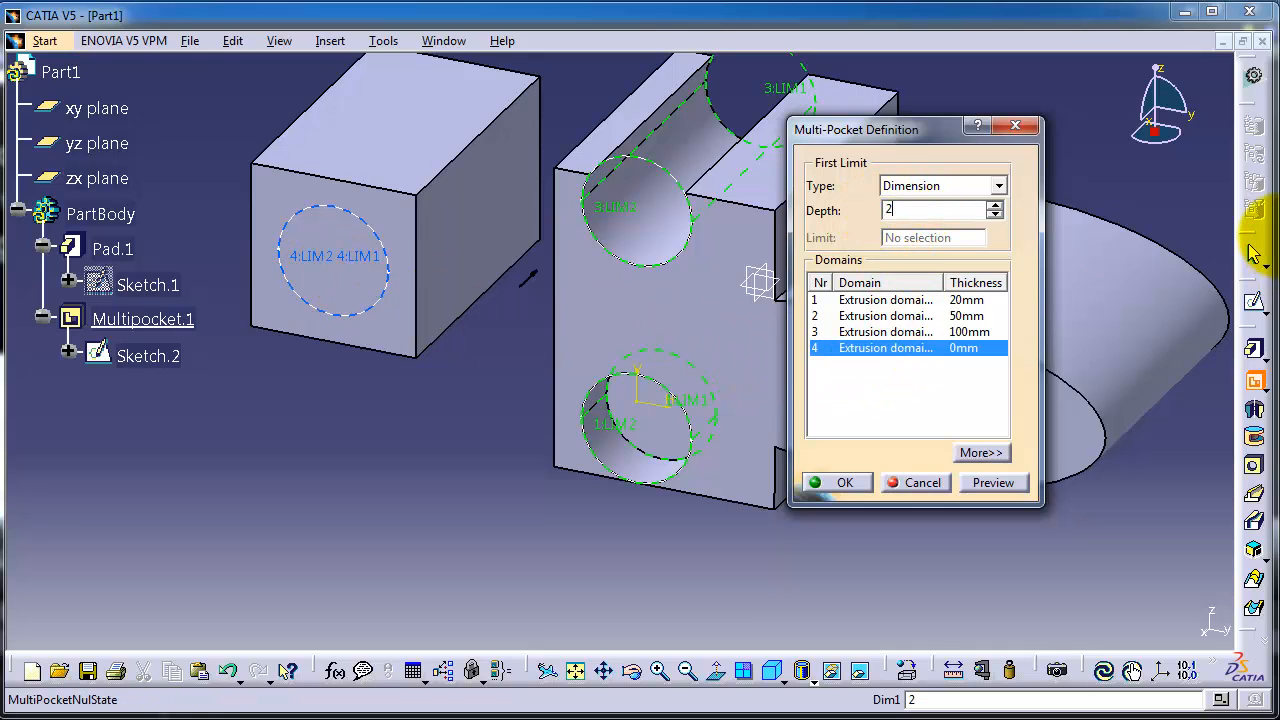
text(0)
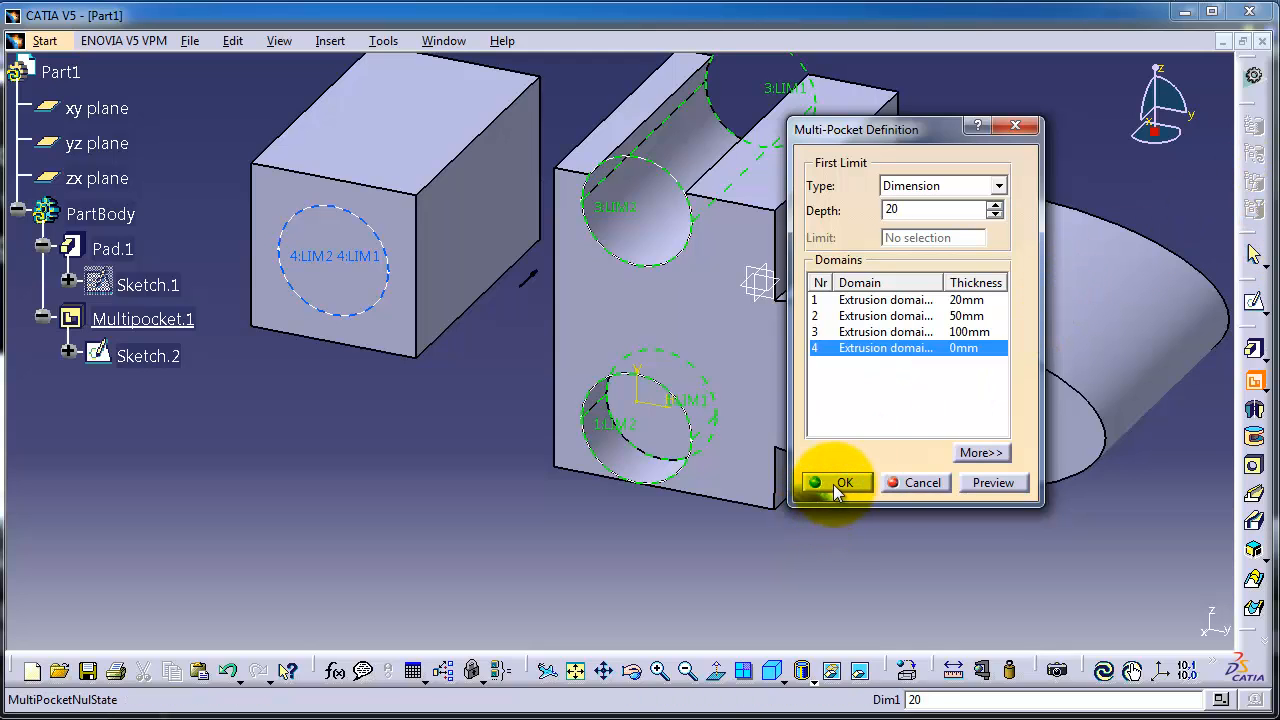
click(844, 483)
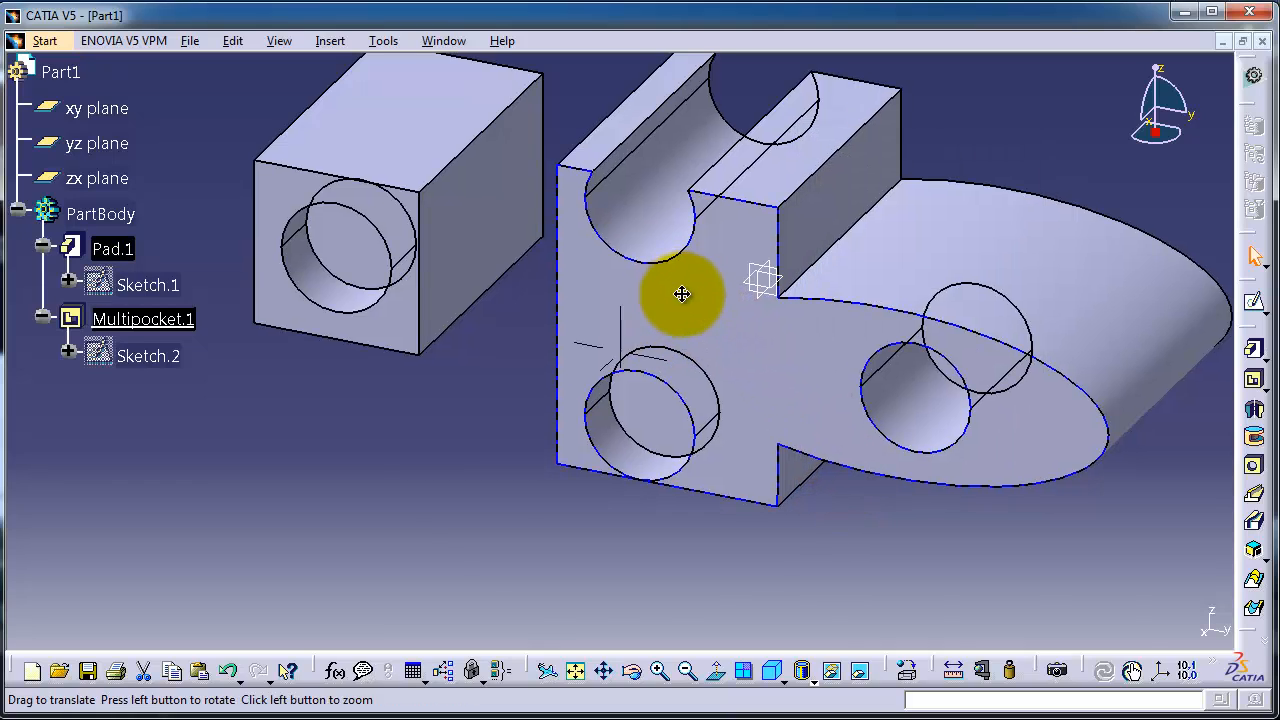
drag(680, 293, 745, 237)
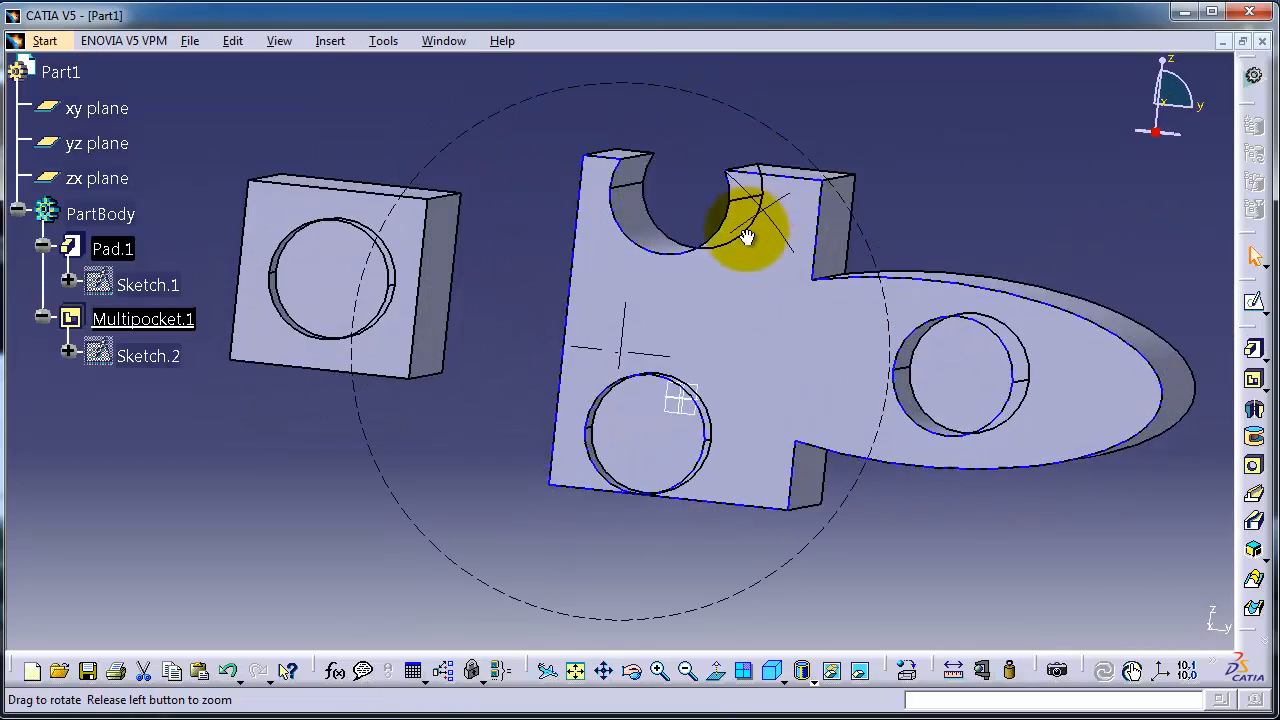
drag(748, 237, 848, 275)
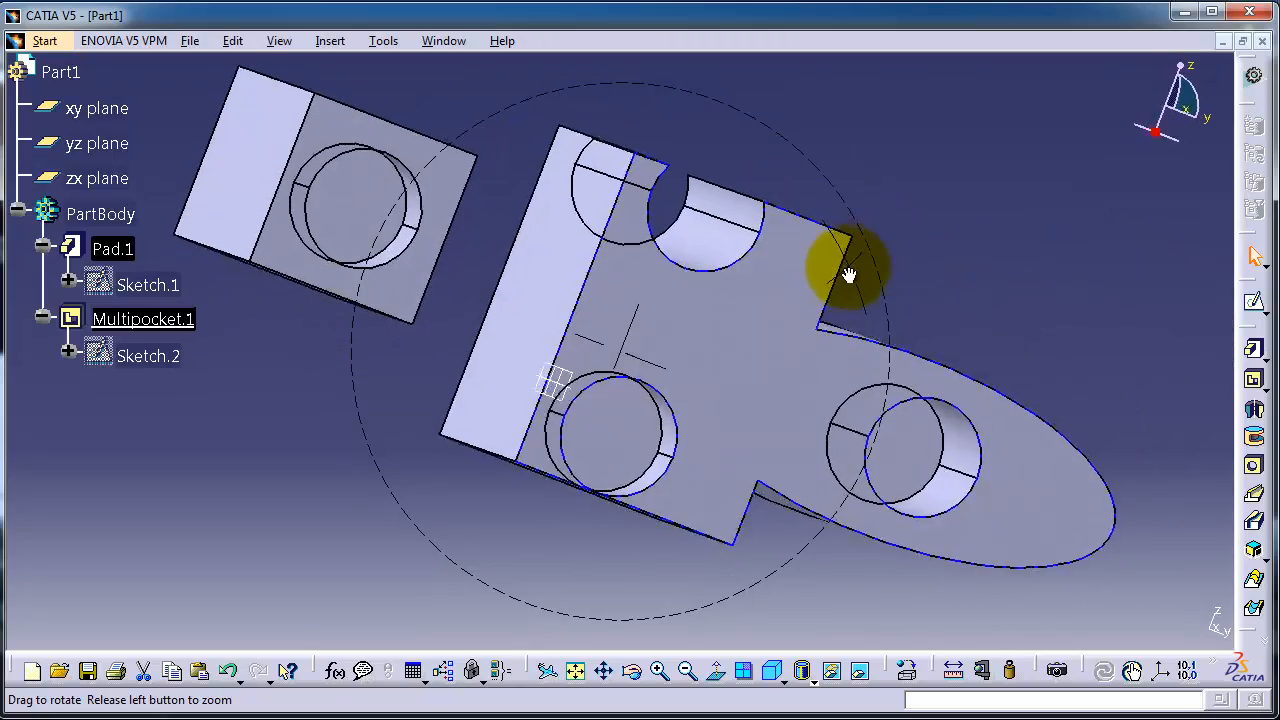
drag(848, 275, 766, 240)
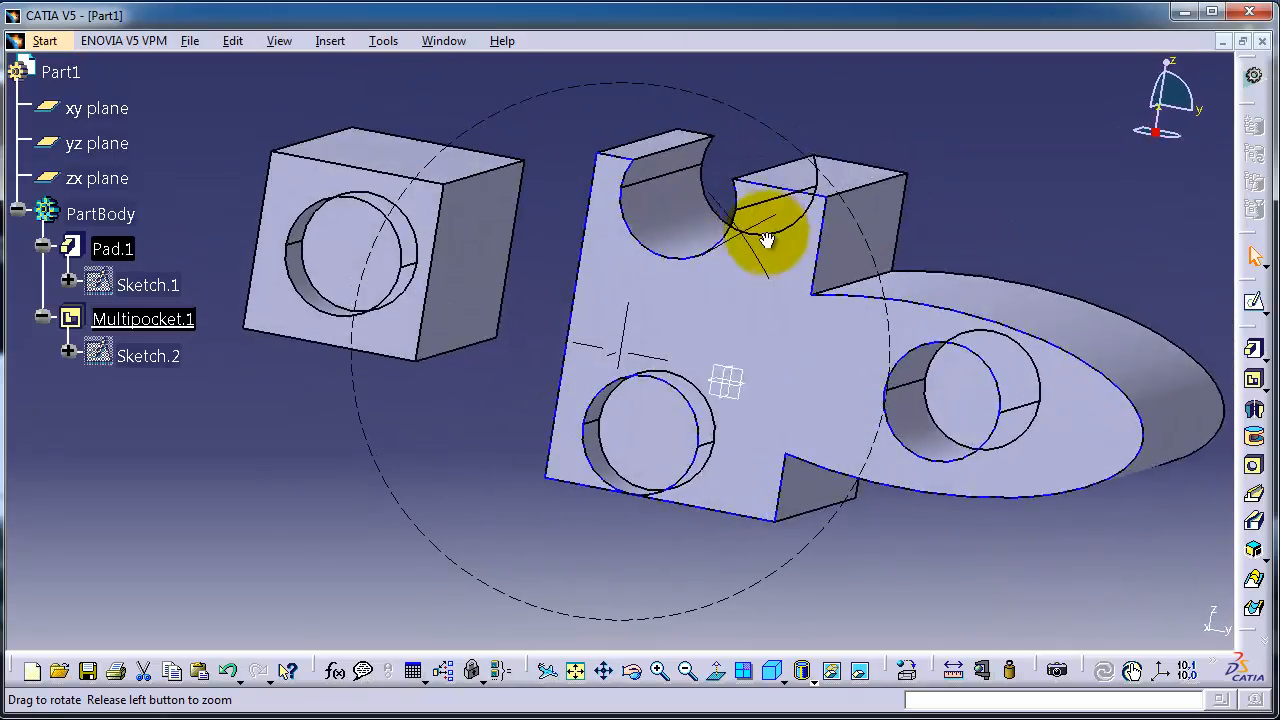
drag(765, 240, 580, 275)
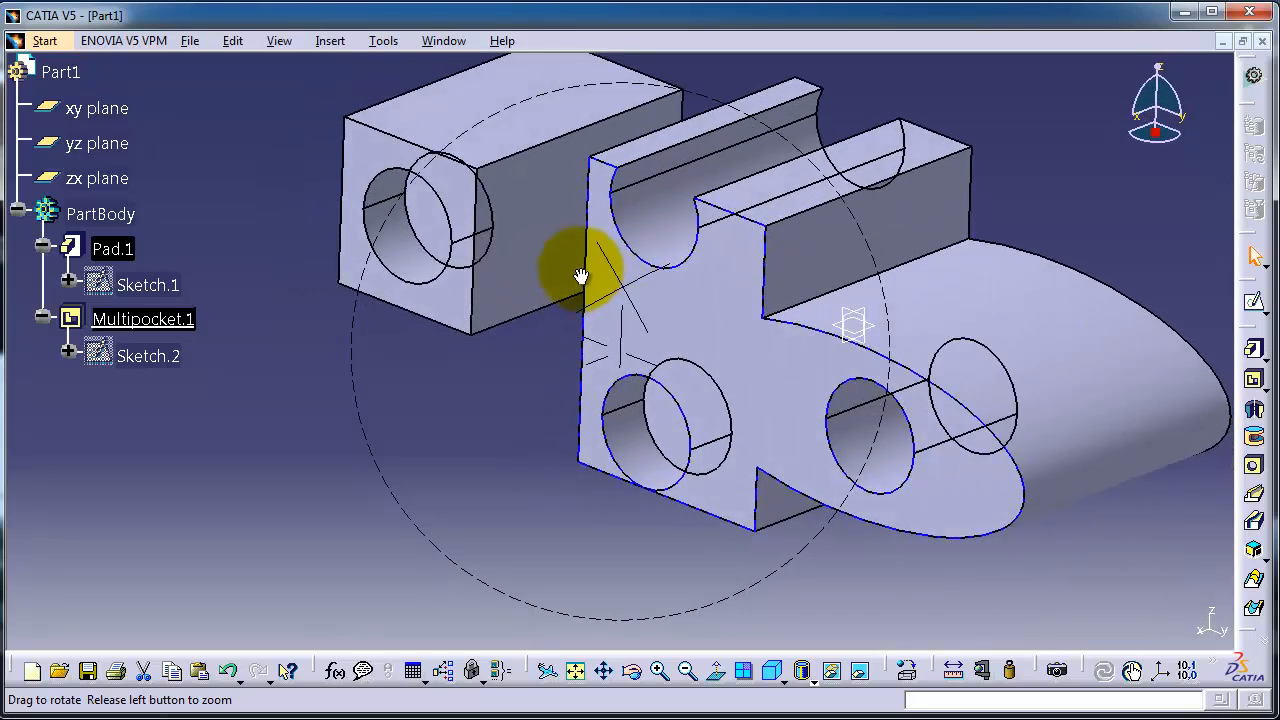
drag(583, 275, 623, 278)
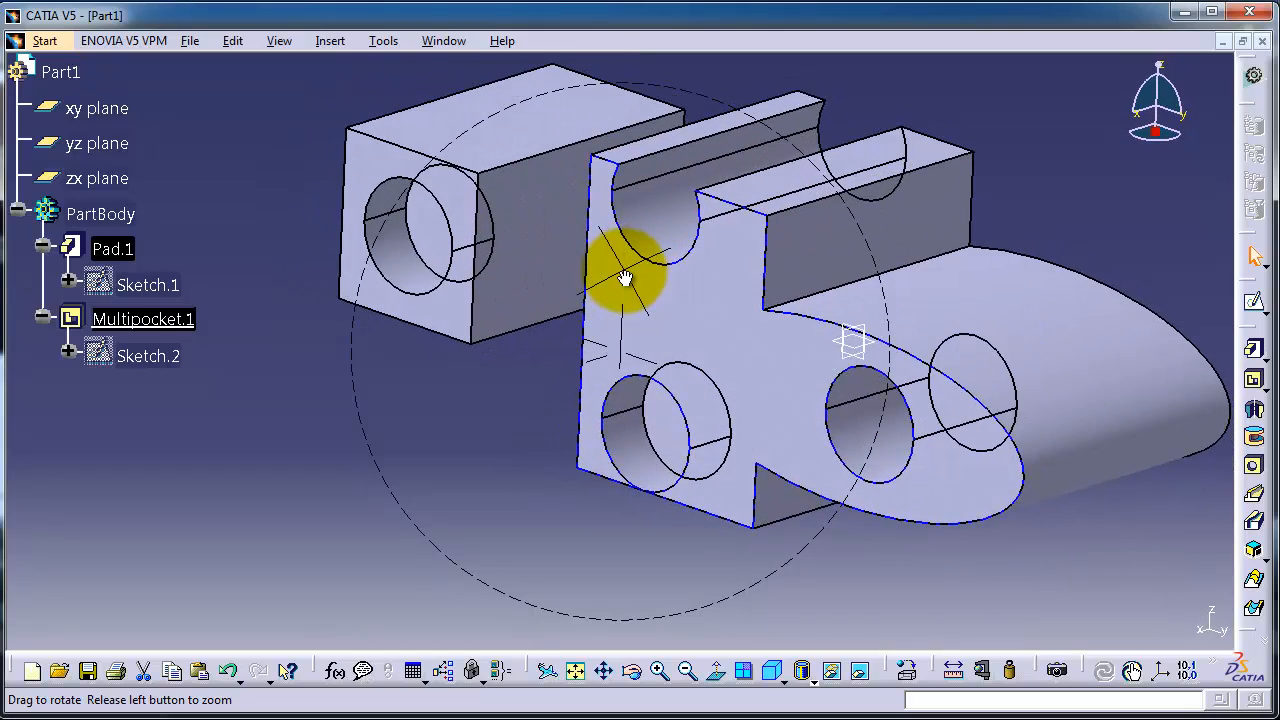